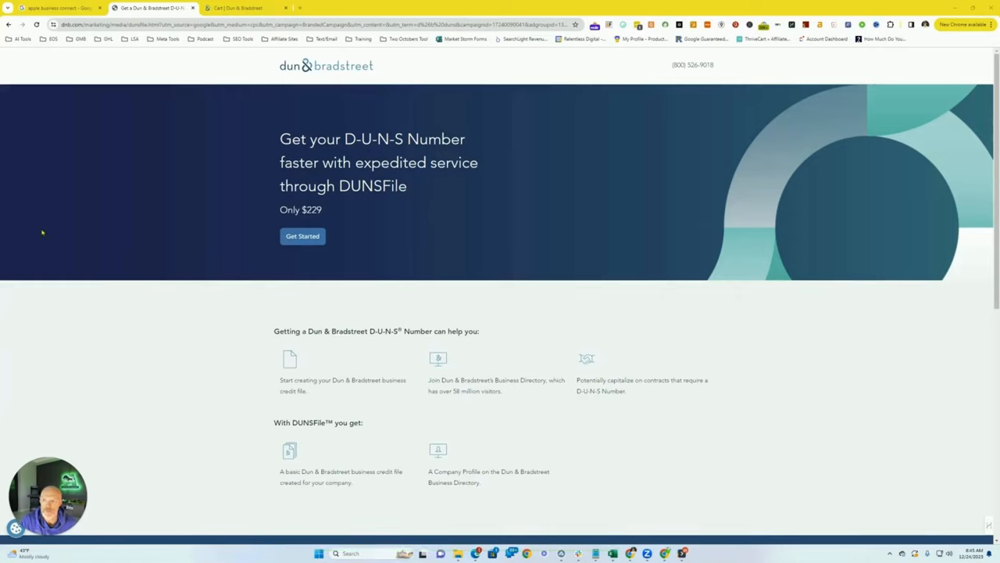
{"action": "mouse_move", "coordinate": [512, 266]}
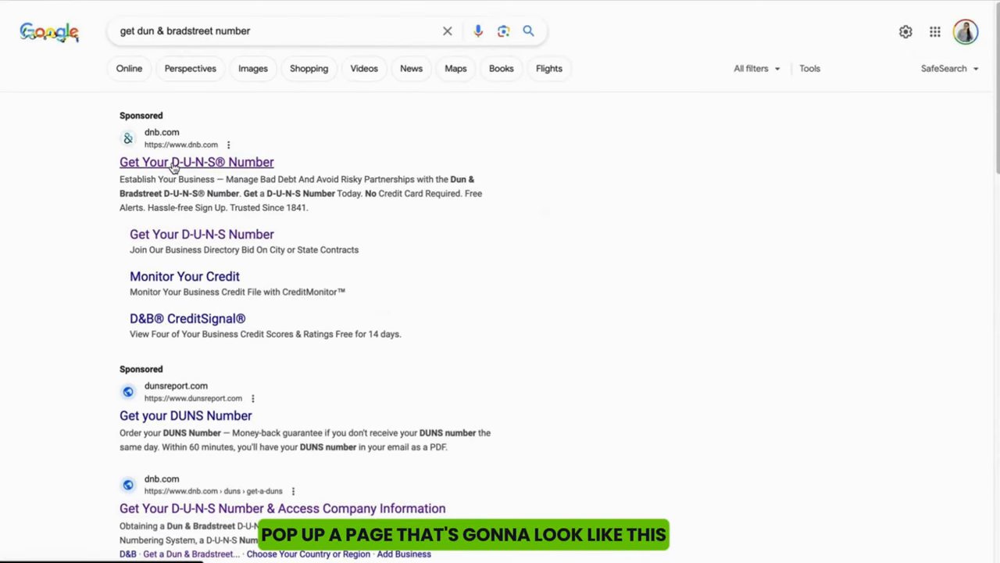
Open the Get Your D-U-N-S Number result and check whether the company already has a number.
{"action": "left_click", "coordinate": [196, 162]}
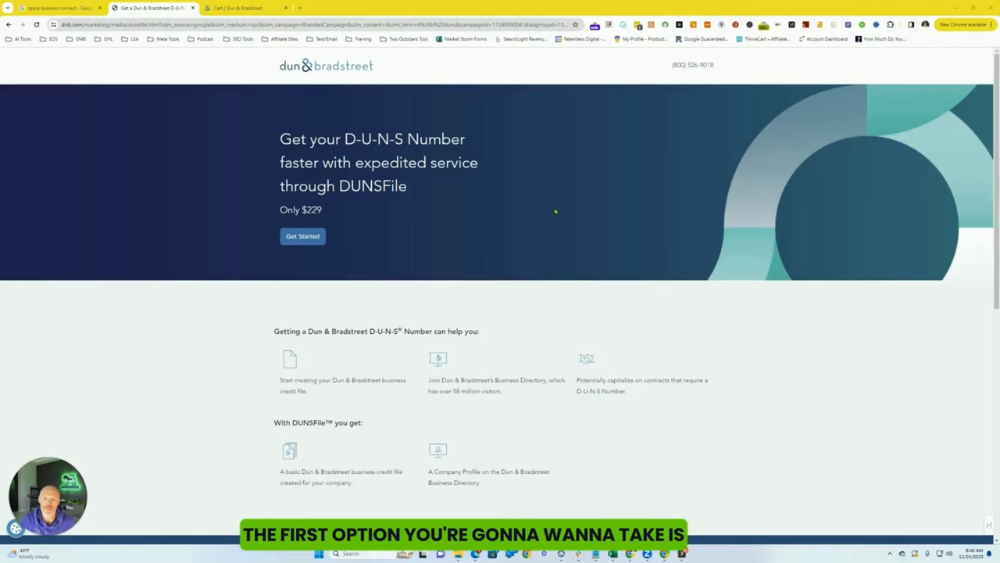
{"action": "mouse_move", "coordinate": [362, 197]}
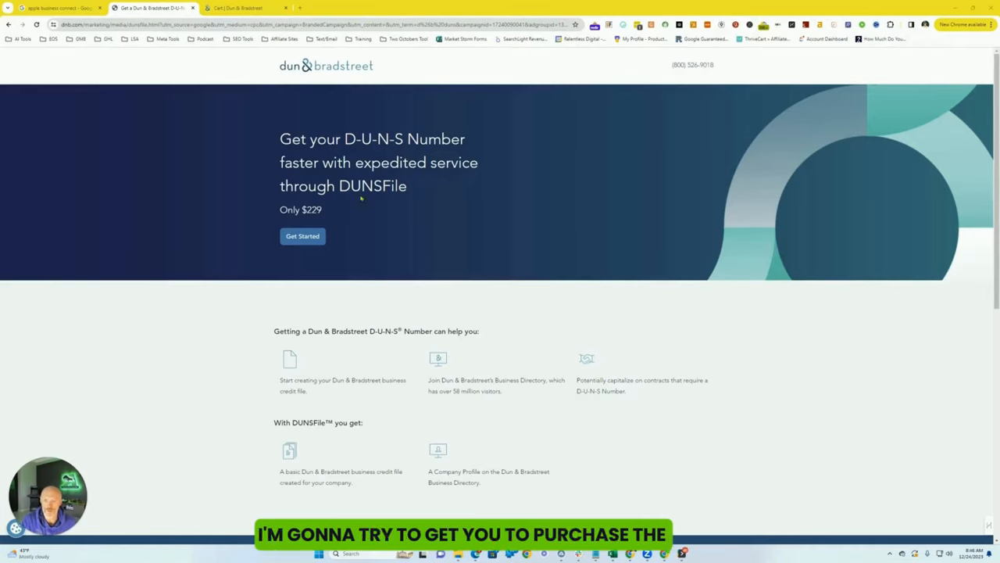
{"action": "mouse_move", "coordinate": [672, 227]}
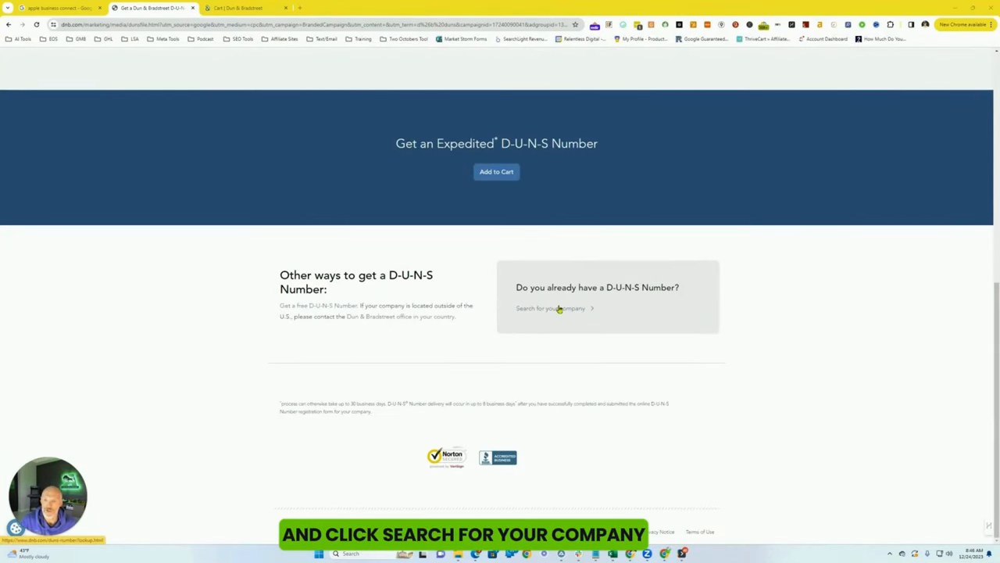
{"action": "left_click", "coordinate": [551, 307]}
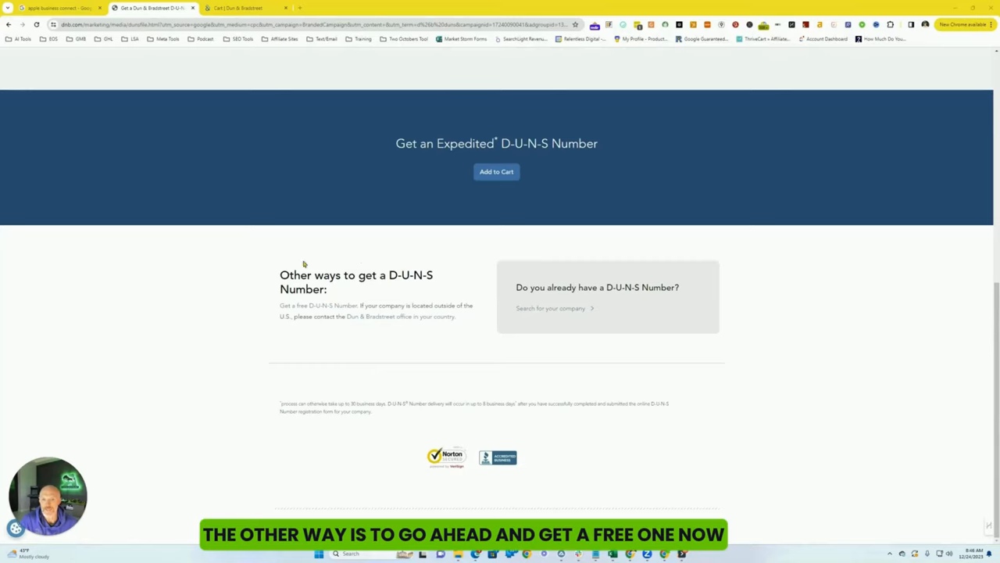
{"action": "mouse_move", "coordinate": [391, 288]}
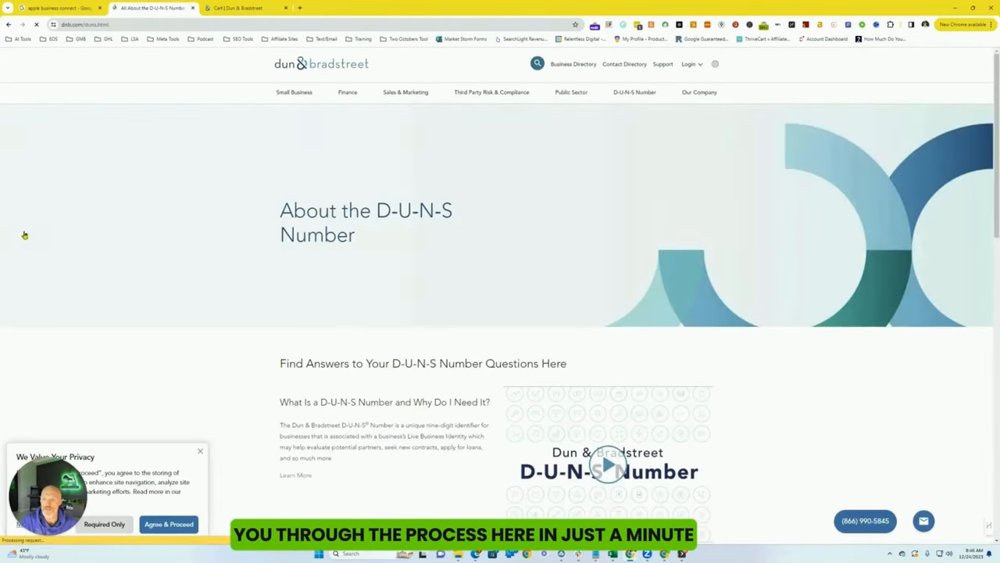
Open the guide to getting a D-U-N-S Number and review the eight-business-day expedited timeframe.
{"action": "scroll", "scroll_direction": "down", "scroll_amount": 3}
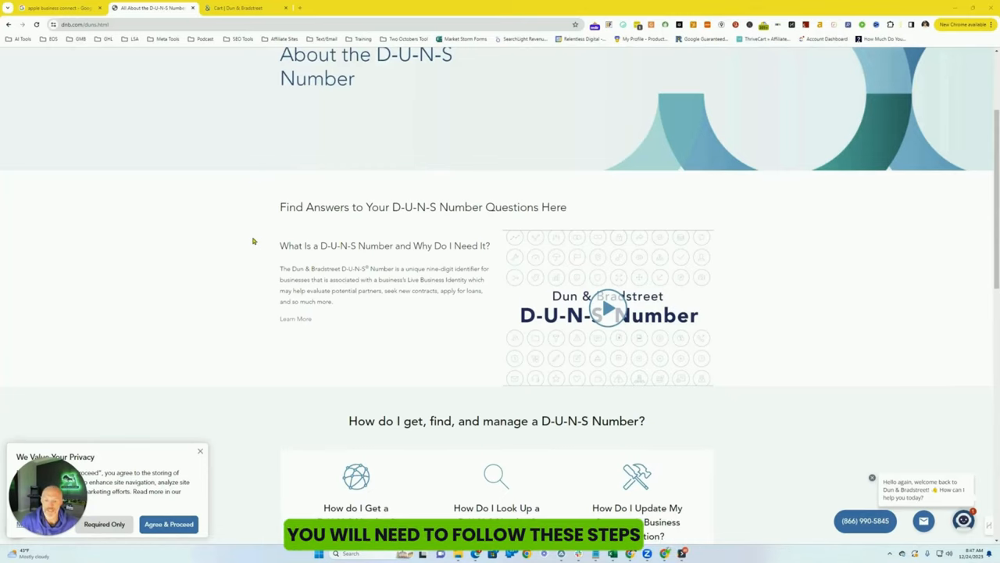
{"action": "scroll", "scroll_direction": "down", "scroll_amount": 3}
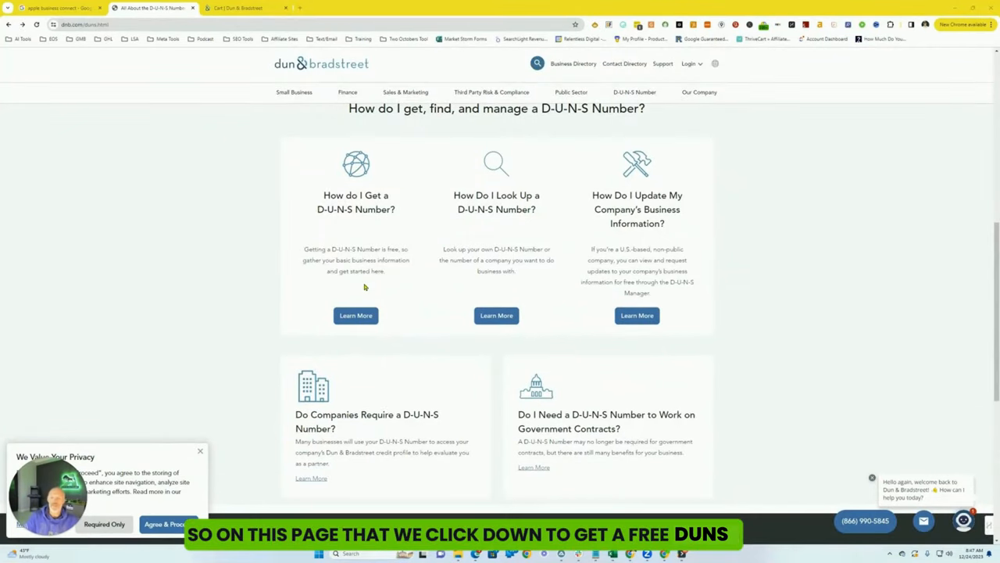
{"action": "mouse_move", "coordinate": [357, 301]}
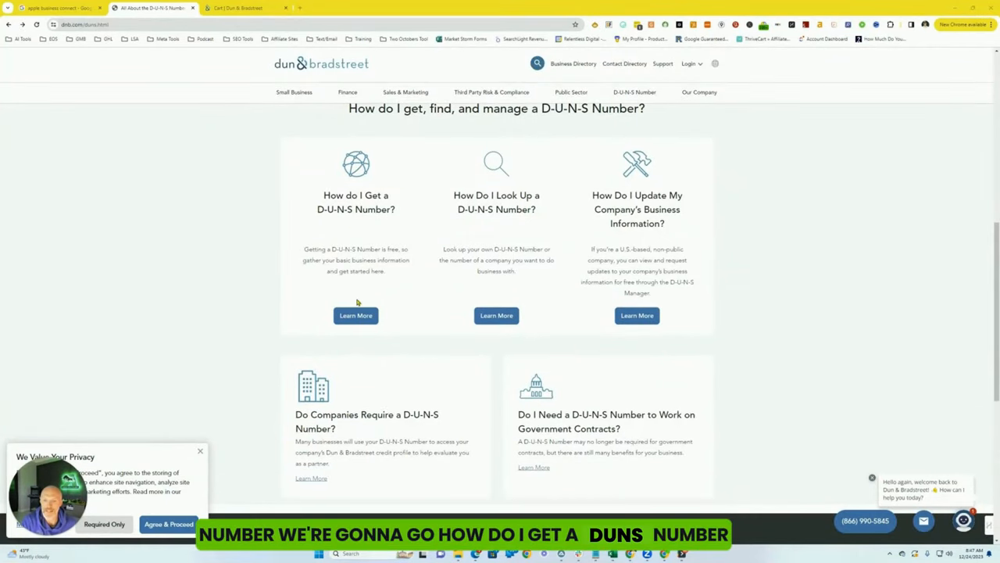
{"action": "left_click", "coordinate": [356, 315]}
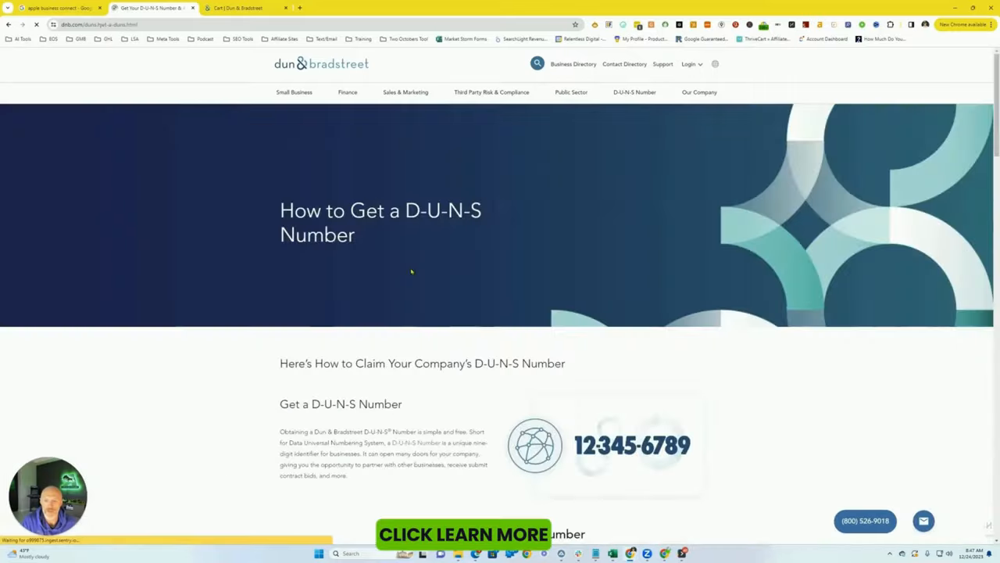
{"action": "scroll", "scroll_direction": "down", "scroll_amount": 3}
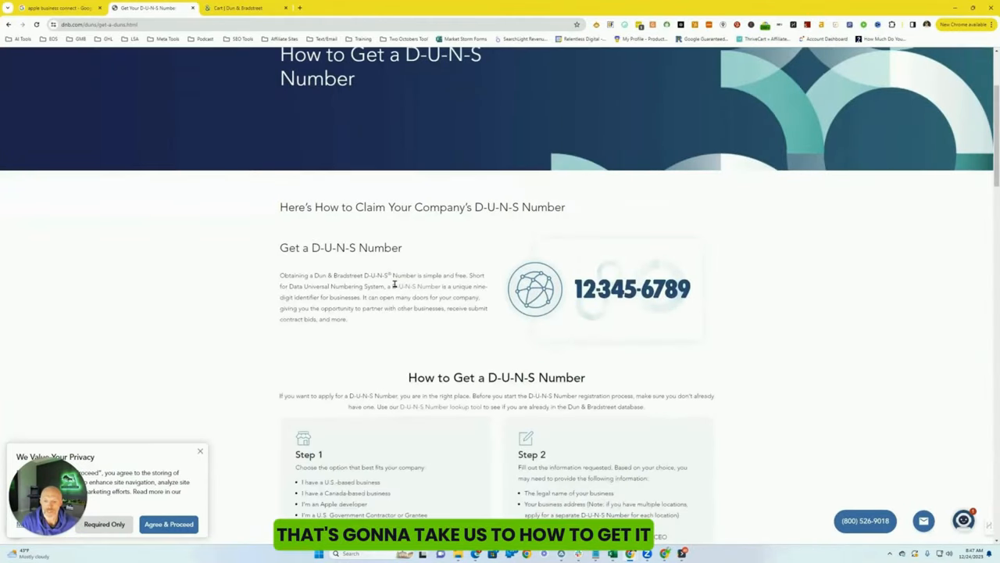
{"action": "scroll", "scroll_direction": "down", "scroll_amount": 3}
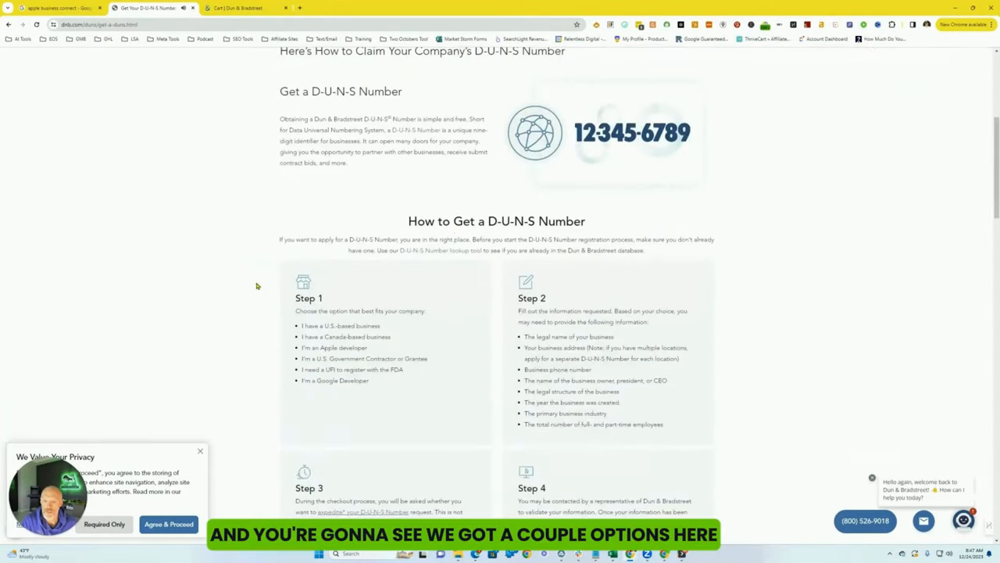
{"action": "scroll", "scroll_direction": "down", "scroll_amount": 3}
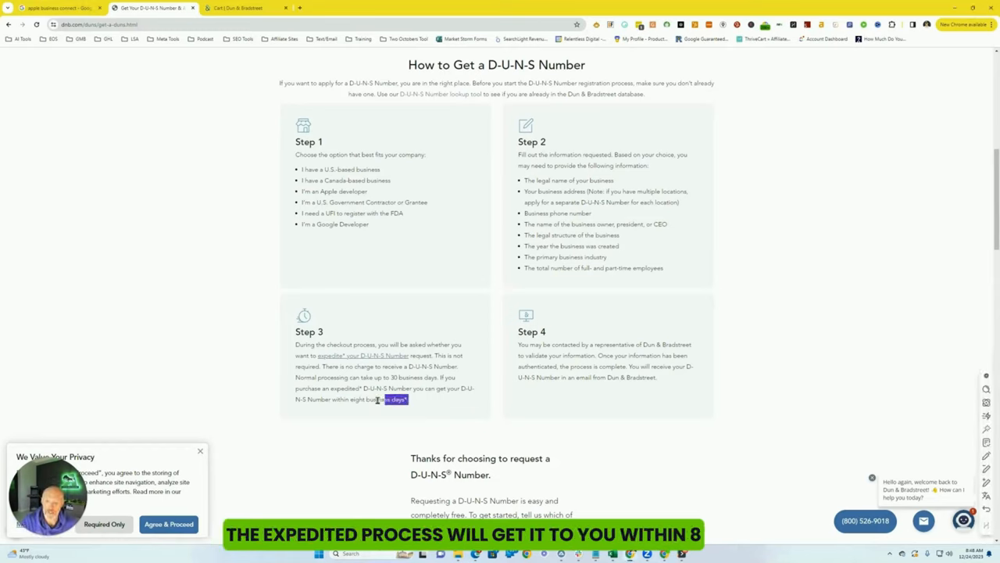
{"action": "double_click", "coordinate": [383, 400]}
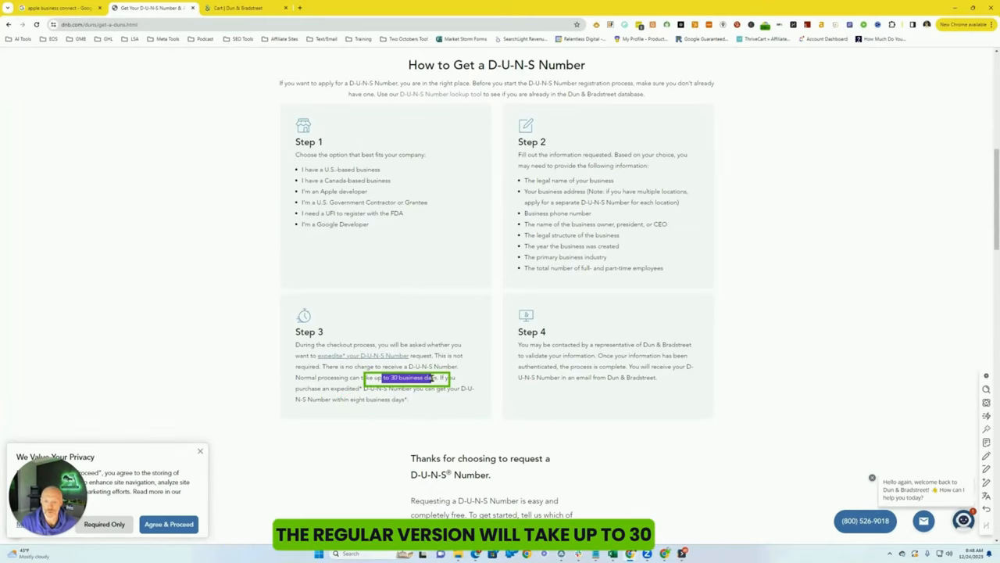
Choose the U.S.-based business option and continue with the company's existing listing.
{"action": "scroll", "scroll_direction": "down", "scroll_amount": 3}
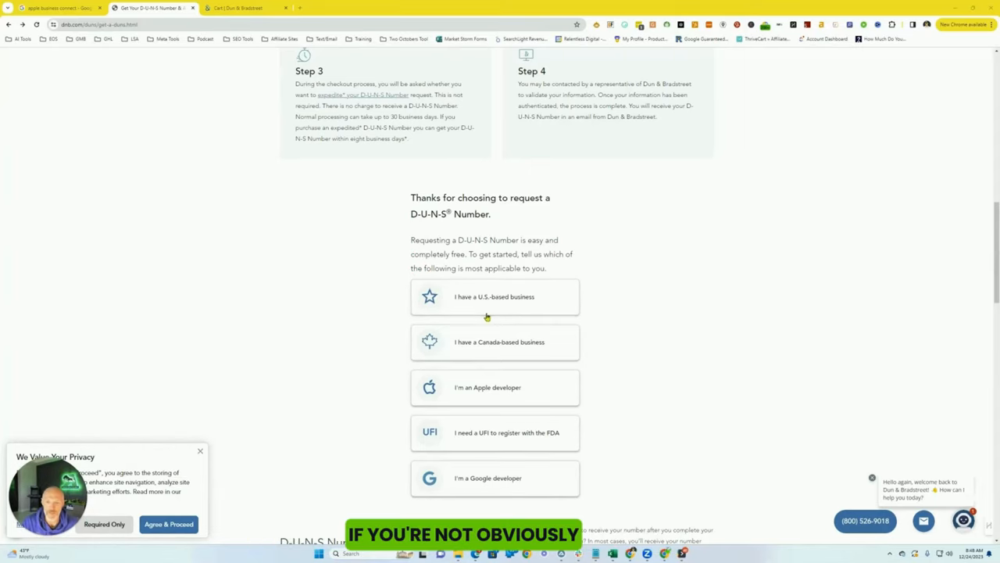
{"action": "left_click", "coordinate": [493, 296]}
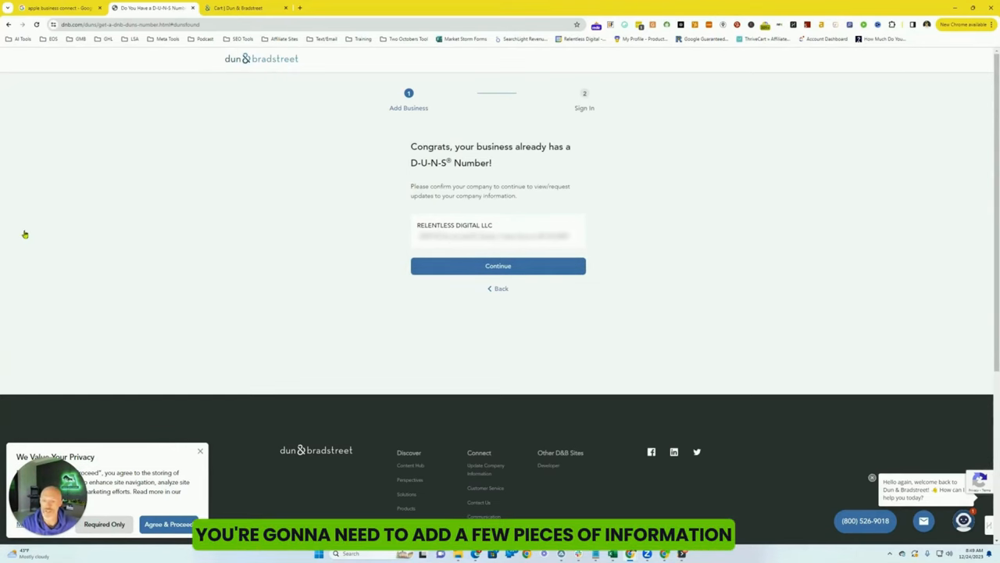
{"action": "left_click", "coordinate": [58, 8]}
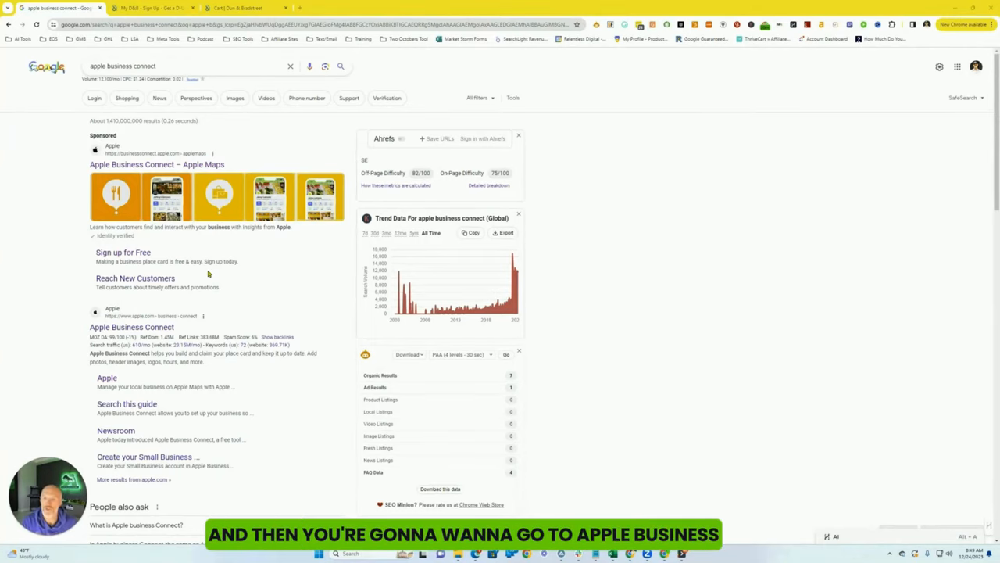
Open Apple Business Connect from search results, start sign-up, and choose to create an Apple ID.
{"action": "left_click", "coordinate": [157, 165]}
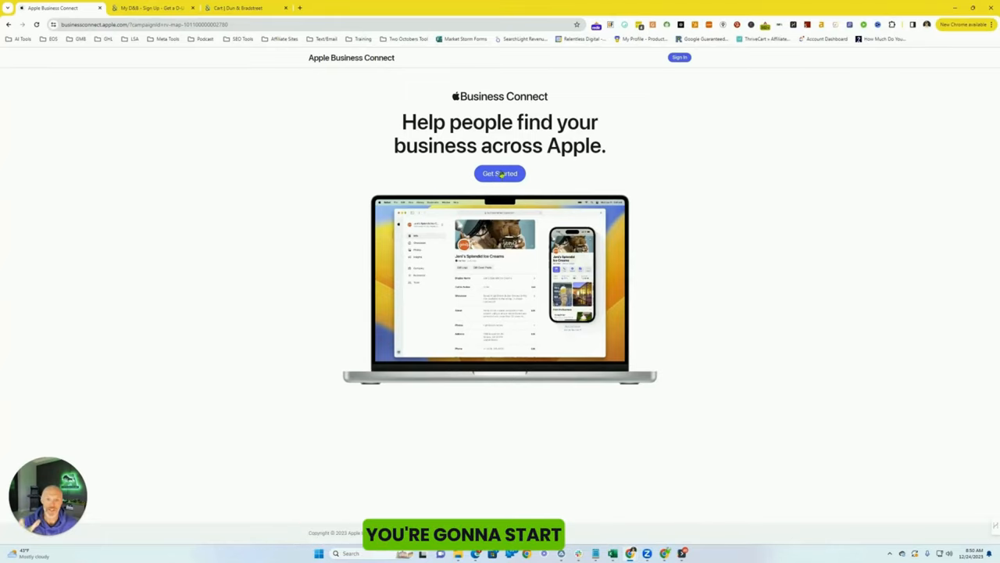
{"action": "left_click", "coordinate": [500, 173]}
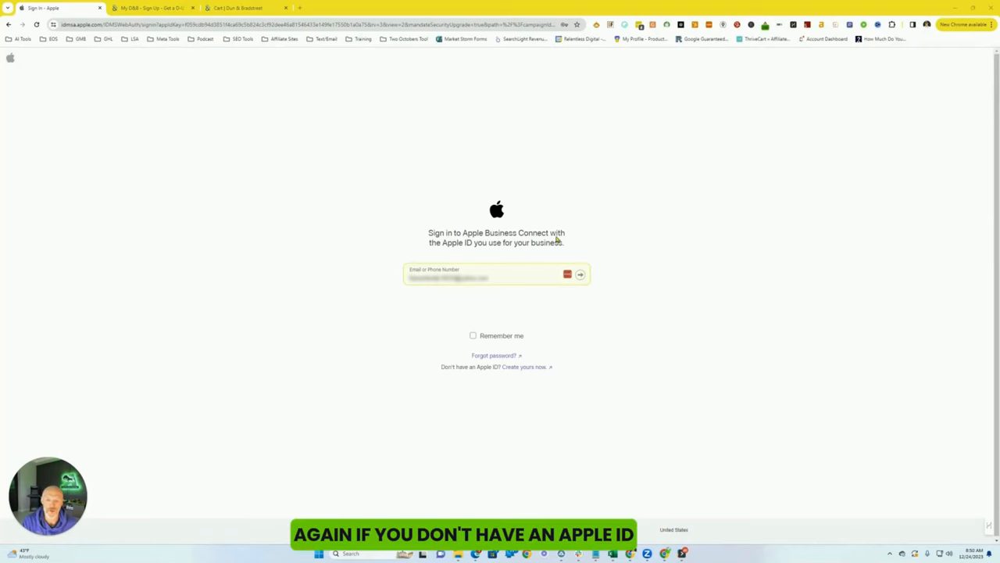
{"action": "left_click", "coordinate": [527, 366]}
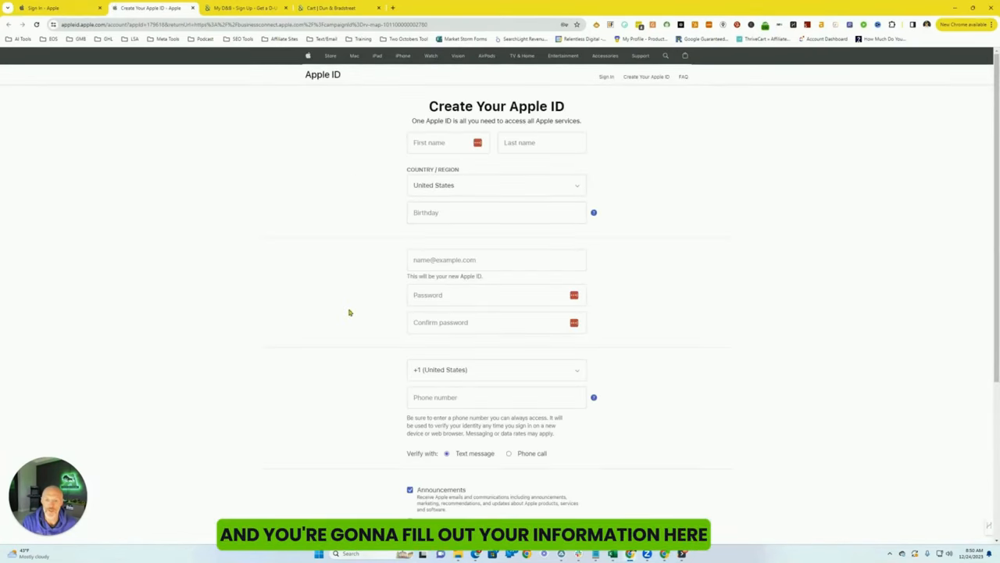
{"action": "mouse_move", "coordinate": [196, 229]}
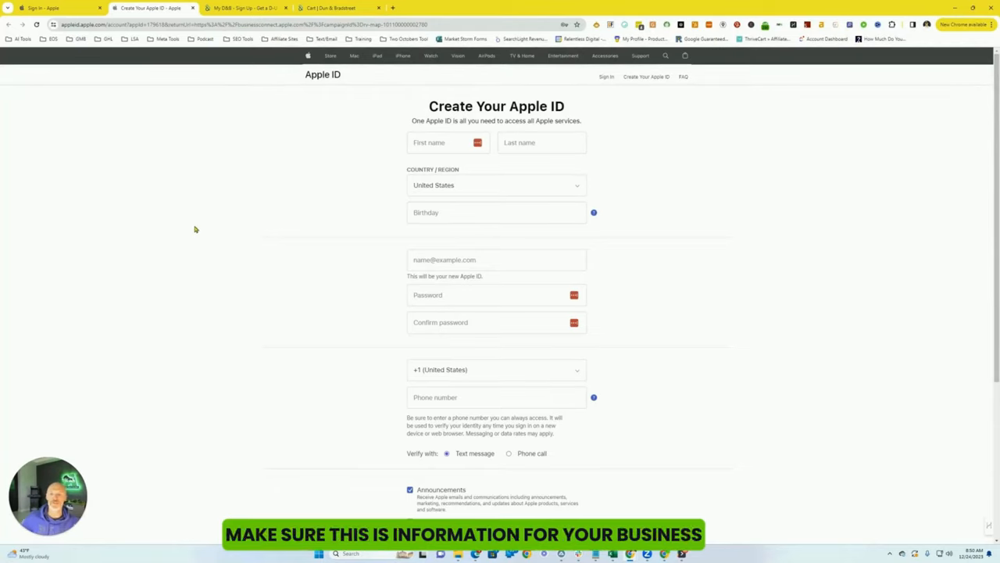
{"action": "mouse_move", "coordinate": [195, 214]}
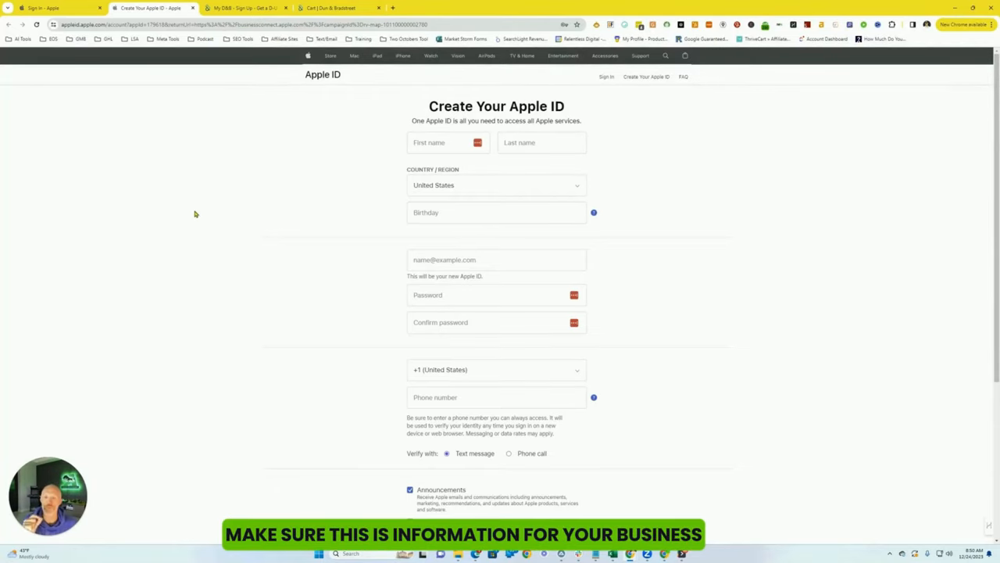
{"action": "mouse_move", "coordinate": [243, 198]}
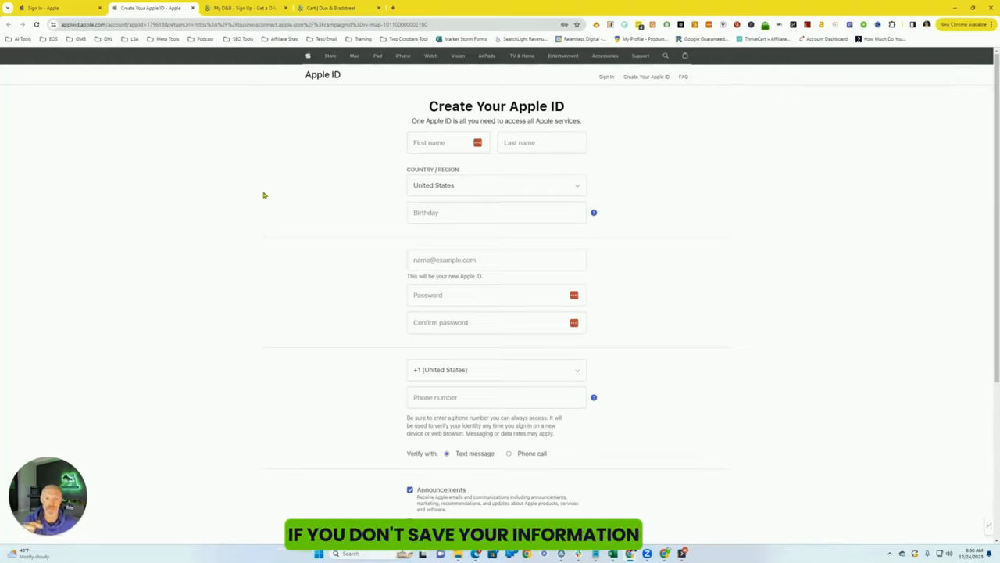
{"action": "mouse_move", "coordinate": [275, 199]}
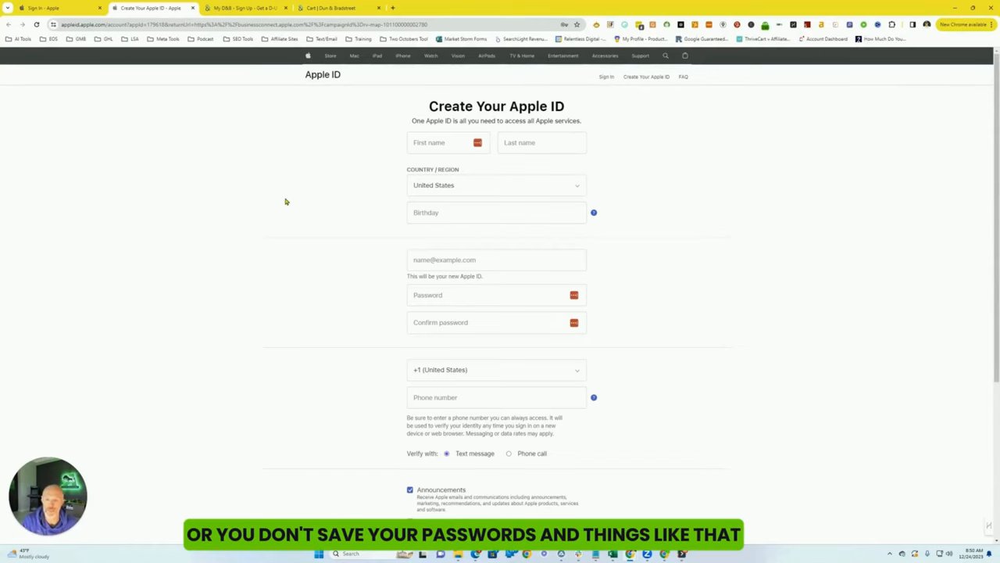
Scroll the filled Apple ID form down to the image characters captcha.
{"action": "scroll", "scroll_direction": "down", "scroll_amount": 3}
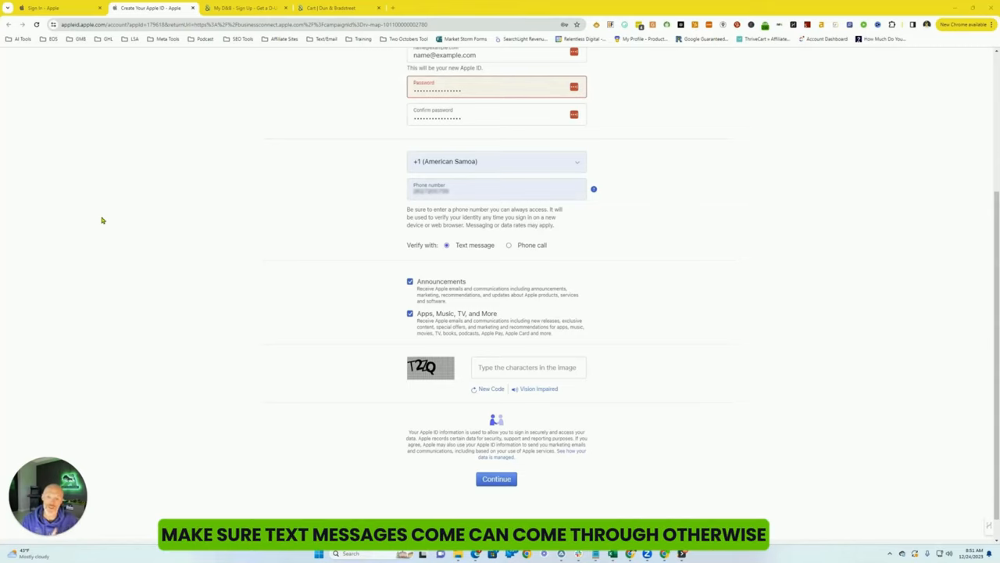
{"action": "mouse_move", "coordinate": [512, 245]}
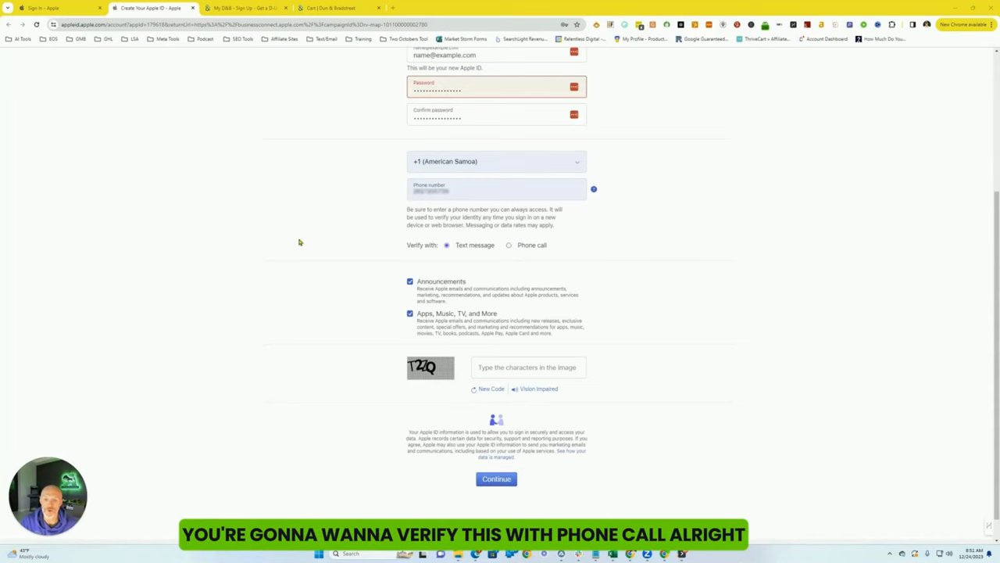
Submit the Apple ID details and enter the email and phone verification codes.
{"action": "left_click", "coordinate": [496, 478]}
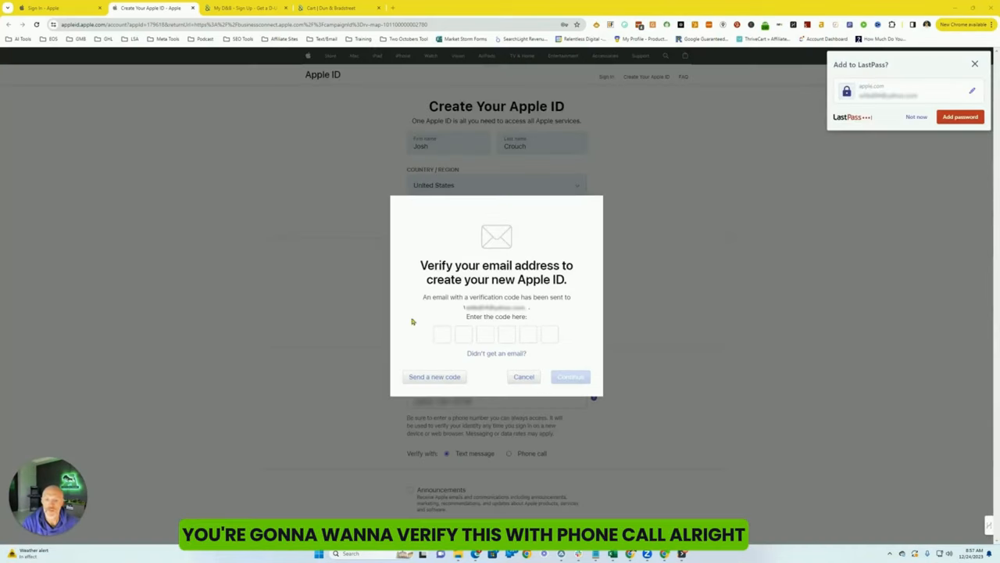
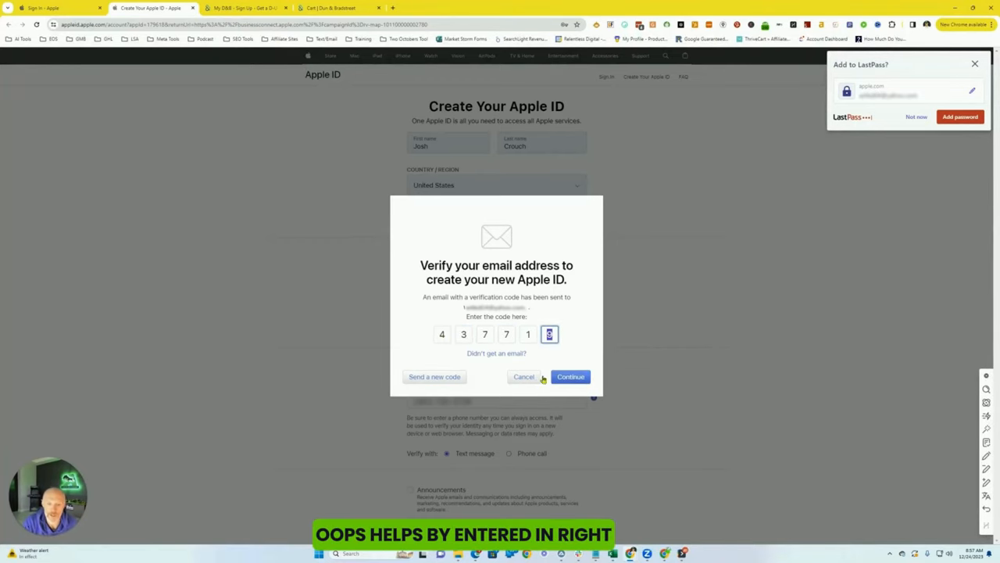
{"action": "left_click", "coordinate": [570, 377]}
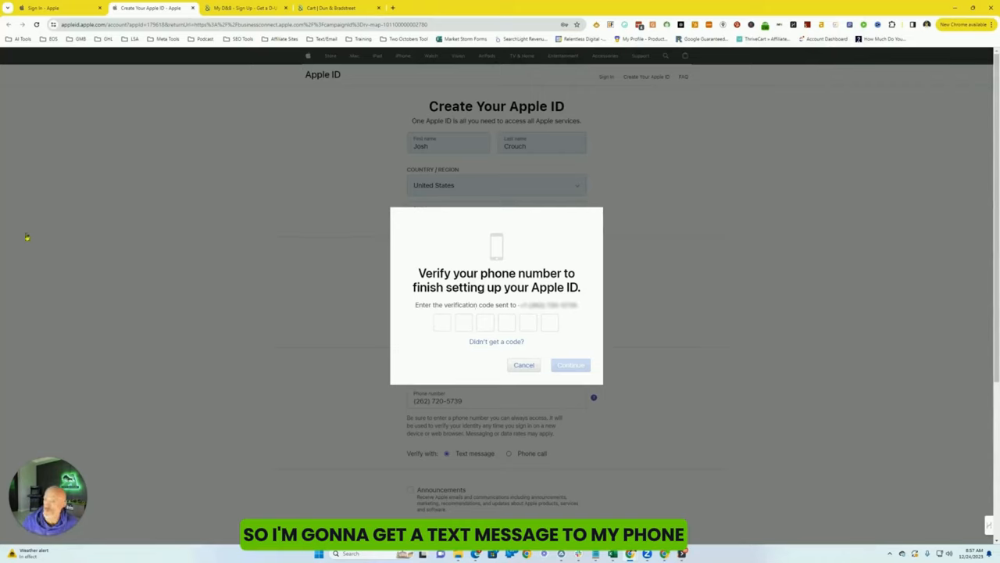
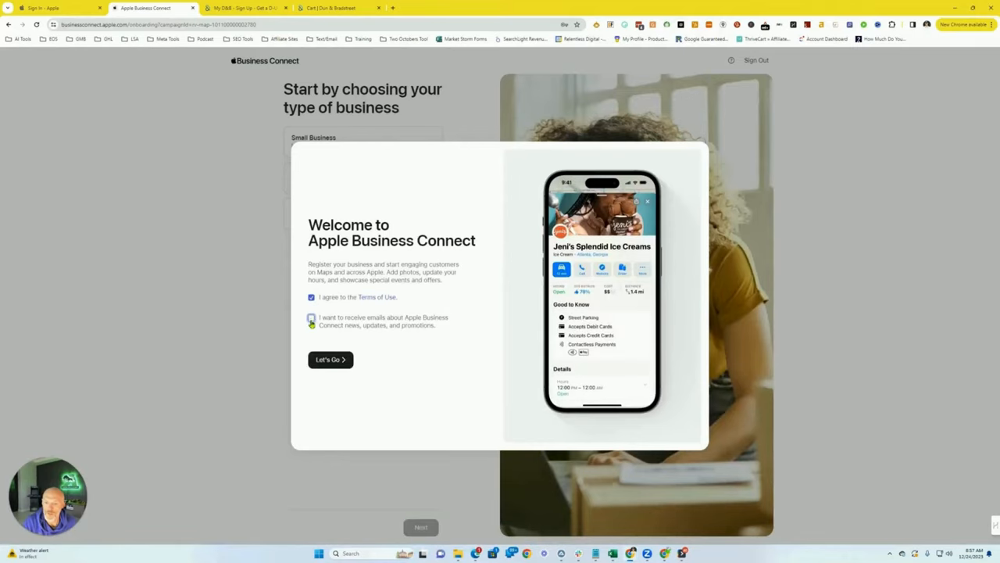
Dismiss the welcome screen and pick Small Business as the business type.
{"action": "left_click", "coordinate": [329, 359]}
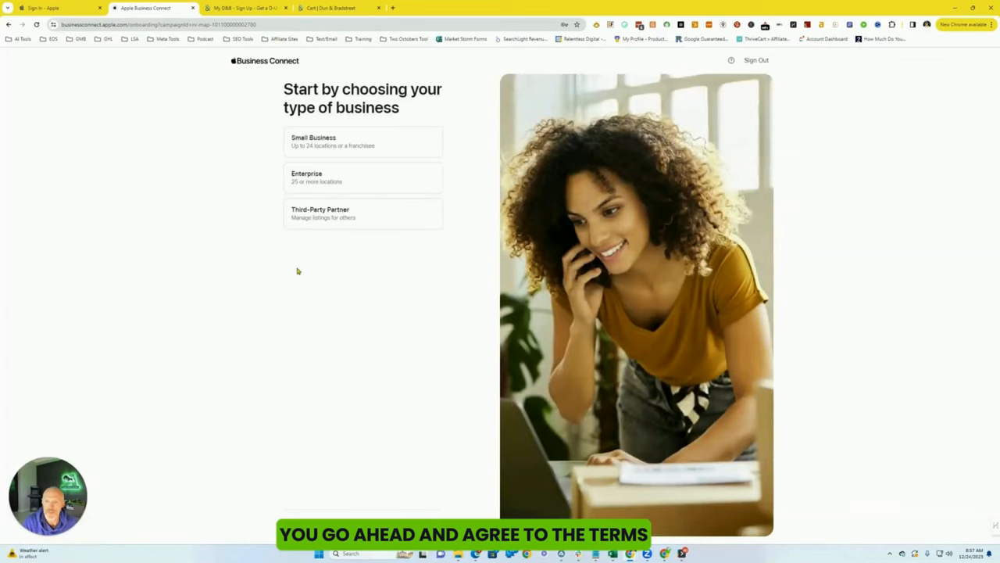
{"action": "mouse_move", "coordinate": [236, 287]}
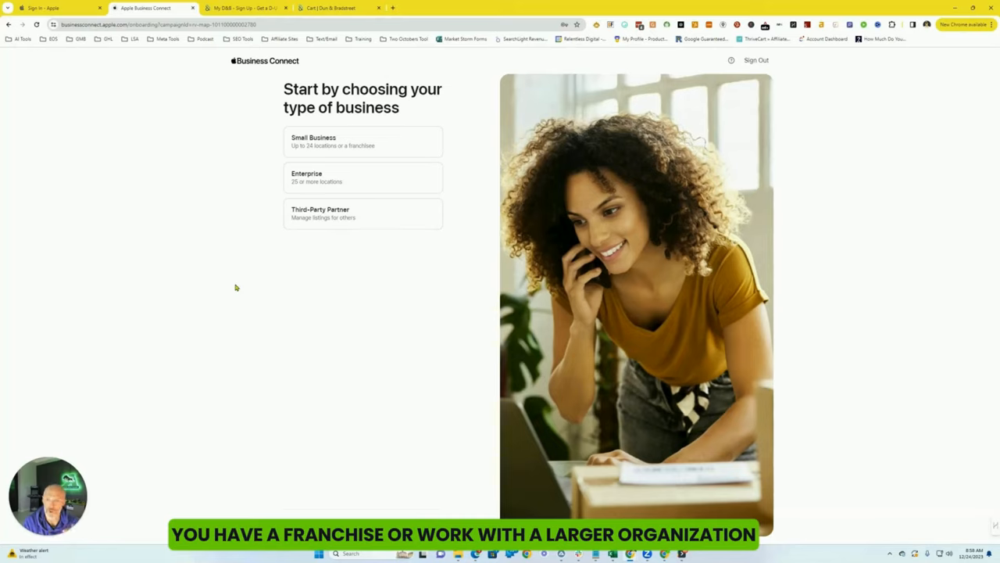
{"action": "mouse_move", "coordinate": [346, 182]}
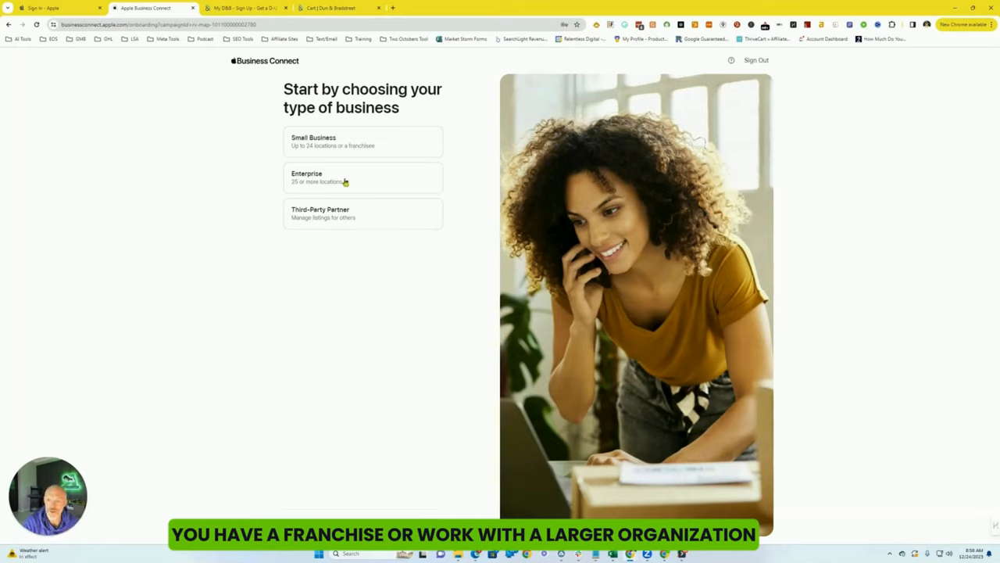
{"action": "mouse_move", "coordinate": [350, 209]}
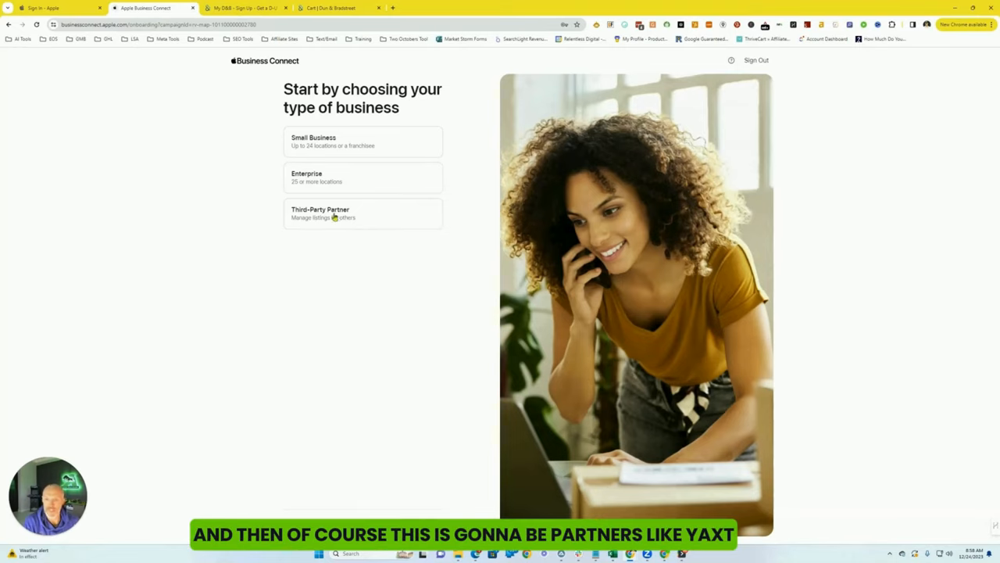
{"action": "mouse_move", "coordinate": [352, 217]}
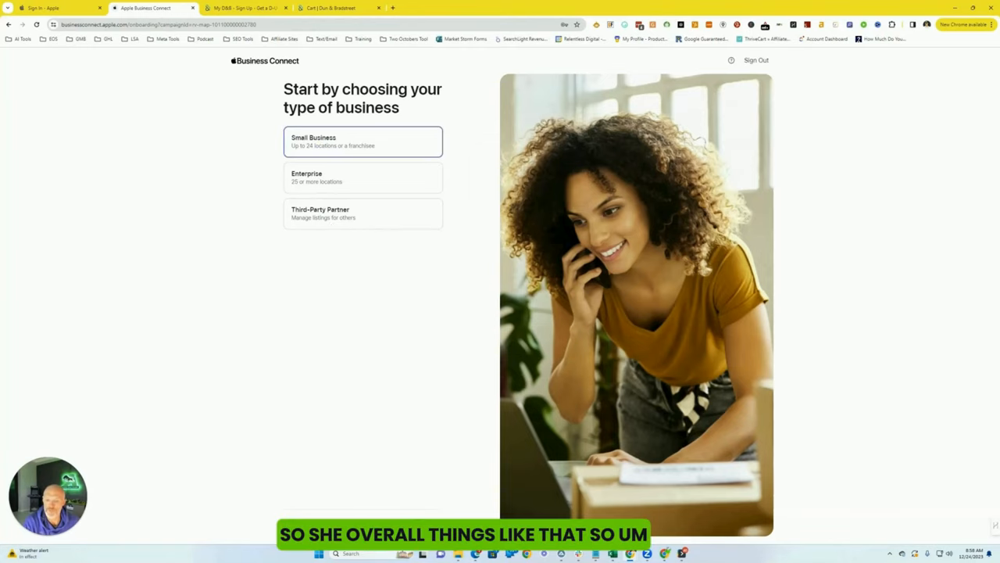
{"action": "left_click", "coordinate": [362, 140]}
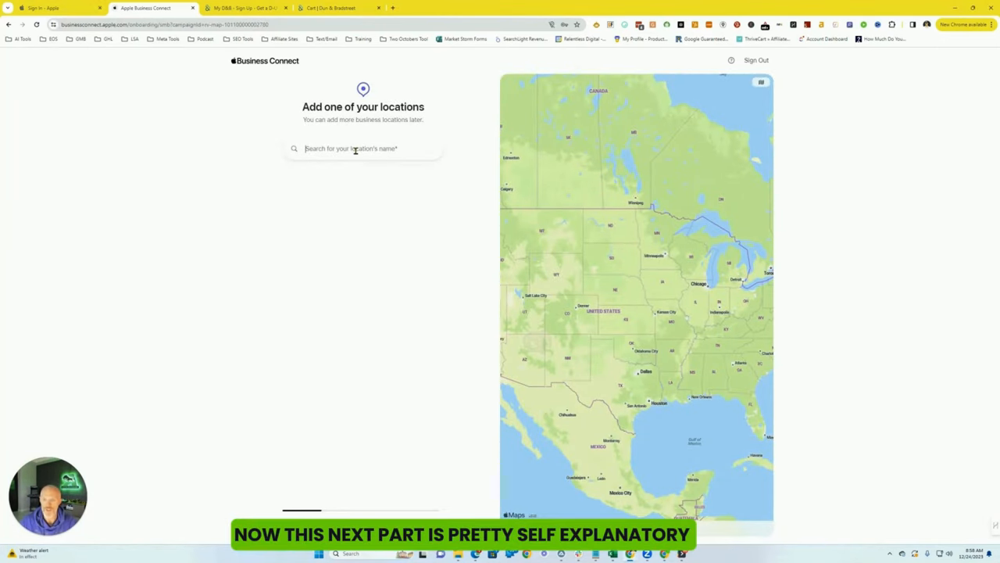
Search 'abc heal' to find and add the ABC Heating and Air location.
{"action": "type", "text": "abc heal"}
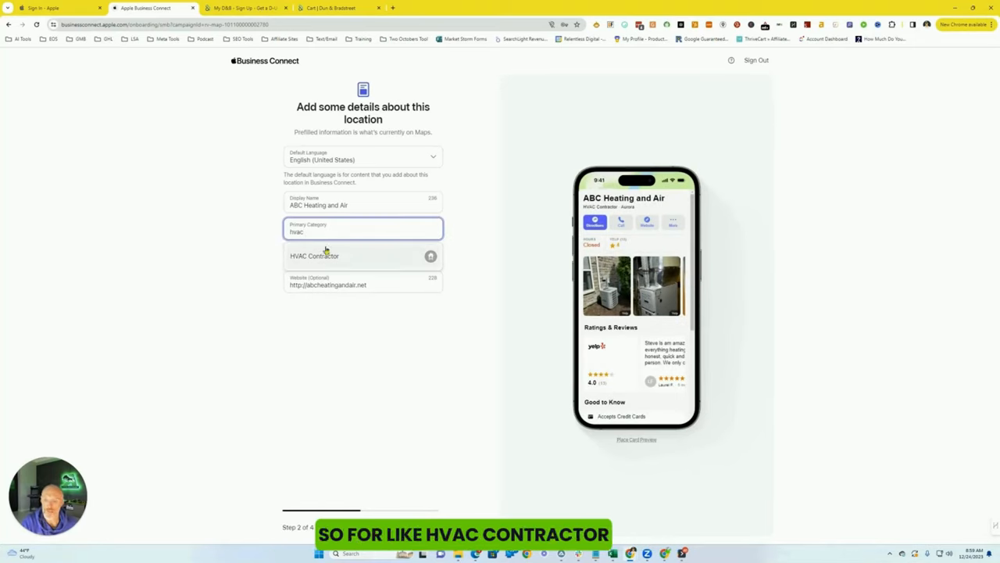
Try plumbing, drain and electric categories, then pick HVAC Contractor via 'hvac con'.
{"action": "type", "text": "plumb"}
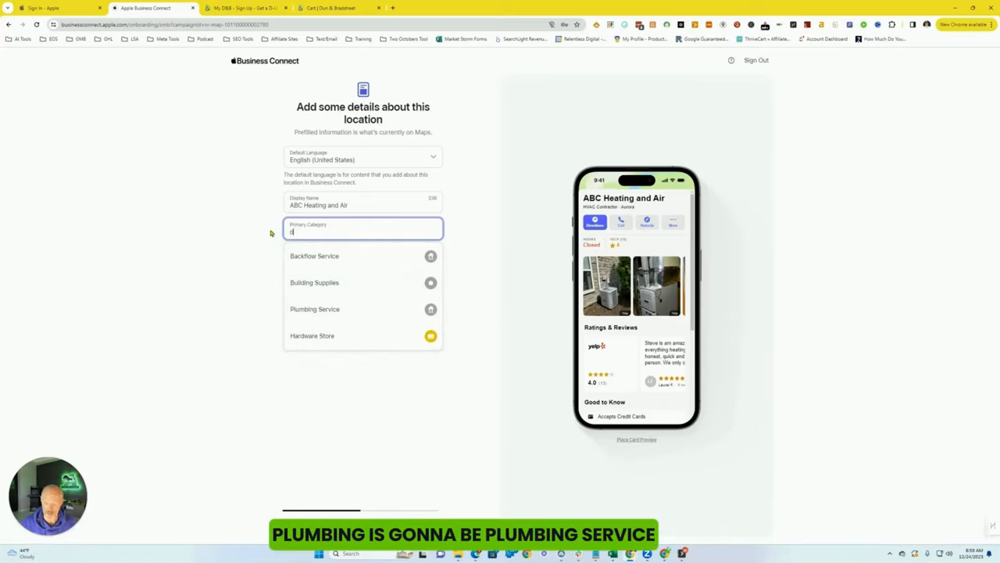
{"action": "type", "text": "drain"}
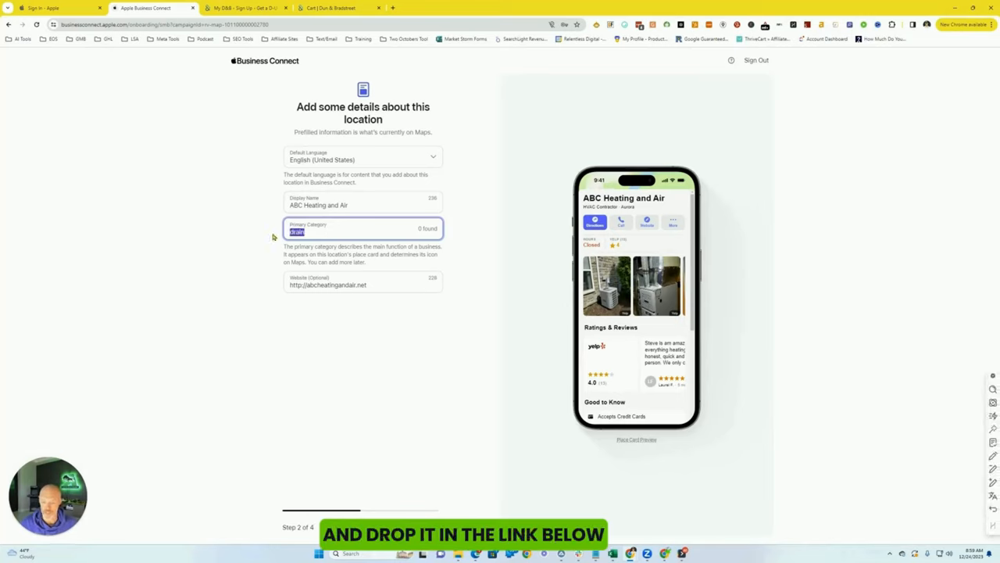
{"action": "type", "text": "plumbing"}
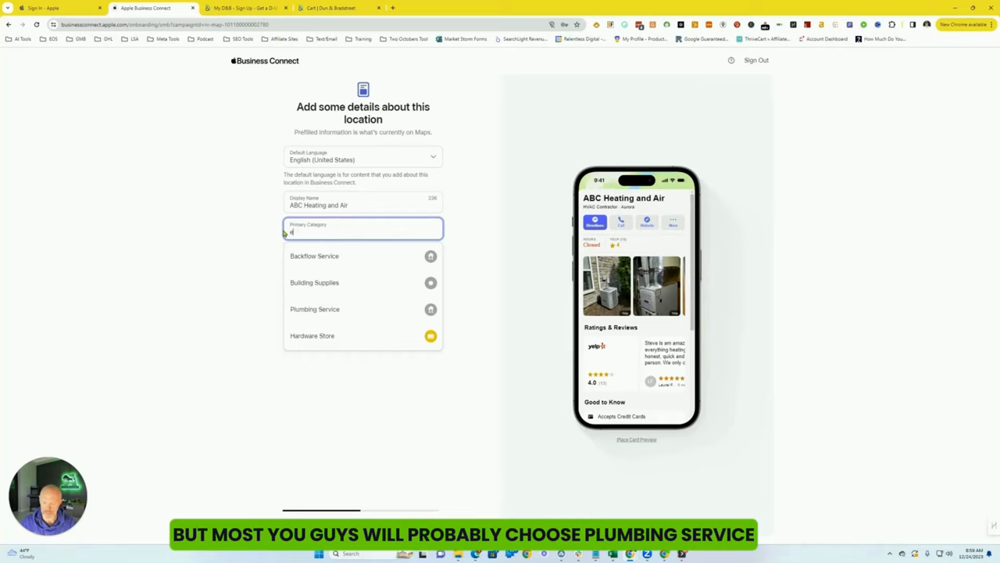
{"action": "type", "text": "elect"}
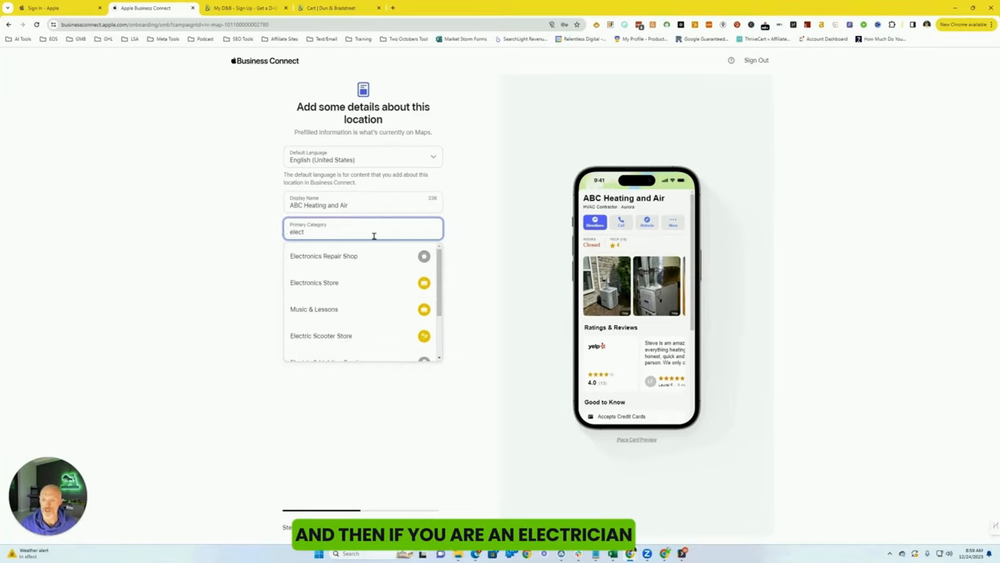
{"action": "type", "text": "ric"}
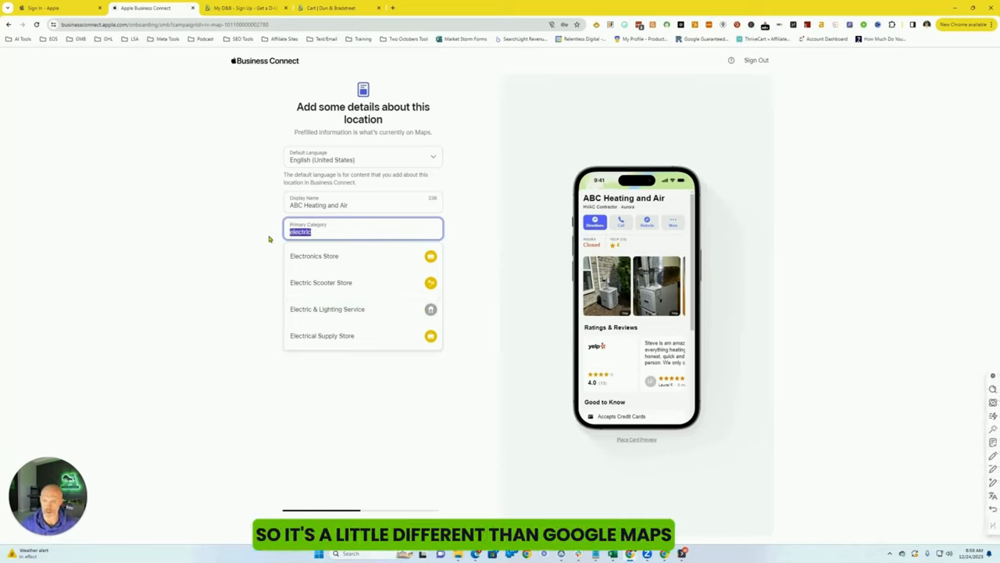
{"action": "type", "text": "hvac con"}
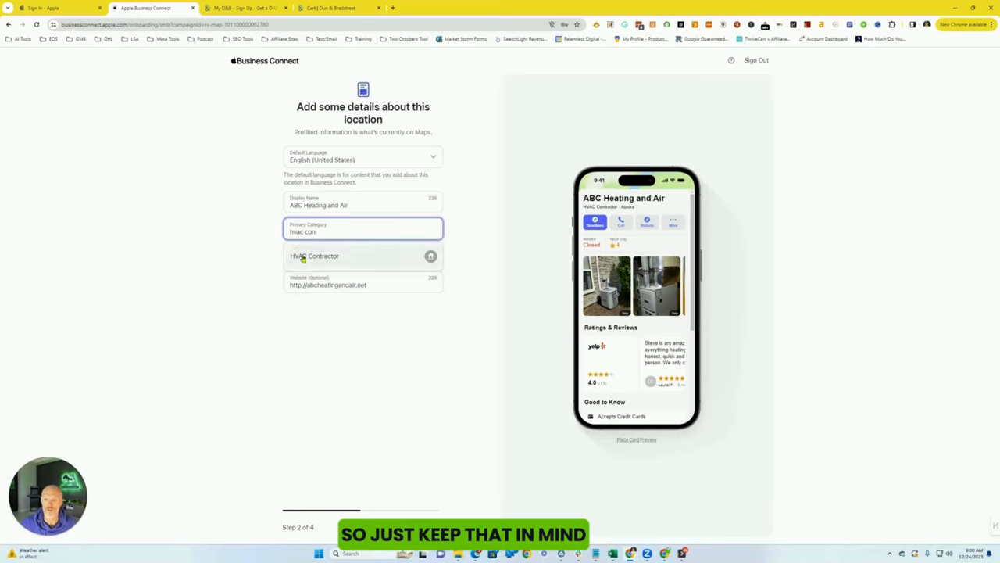
{"action": "left_click", "coordinate": [314, 256]}
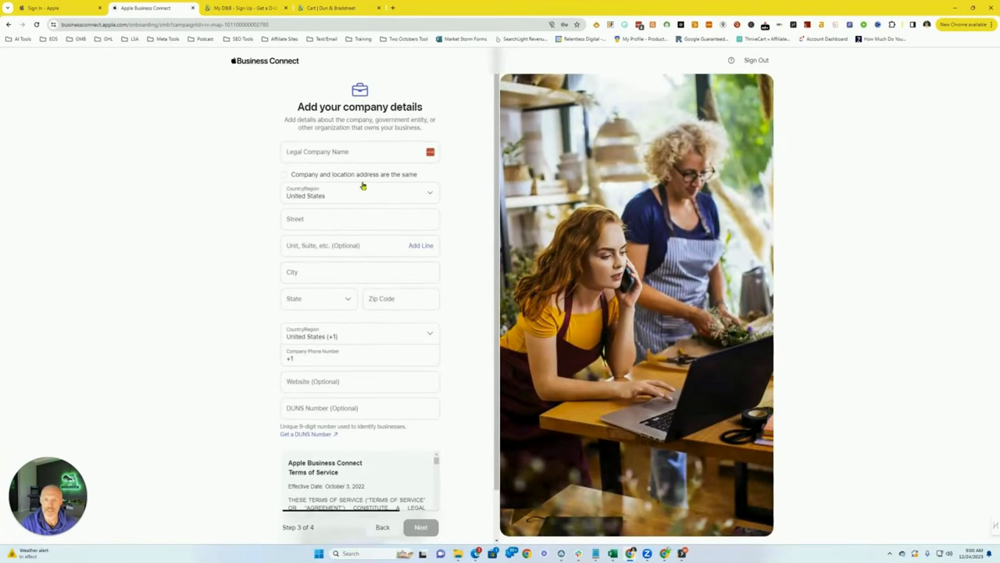
Fill in the legal company name and company details, then start entering the DUNS number.
{"action": "left_click", "coordinate": [359, 151]}
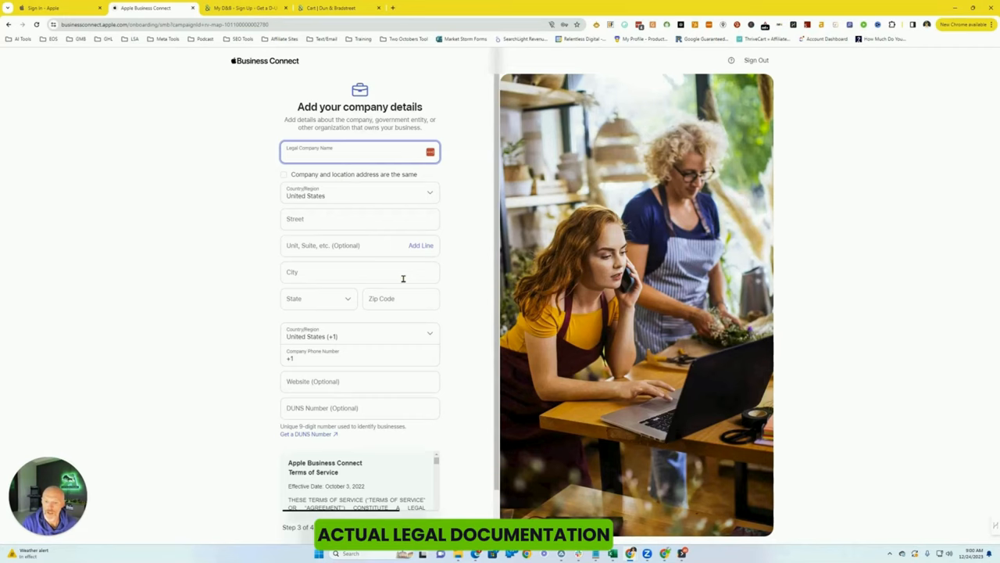
{"action": "mouse_move", "coordinate": [319, 414]}
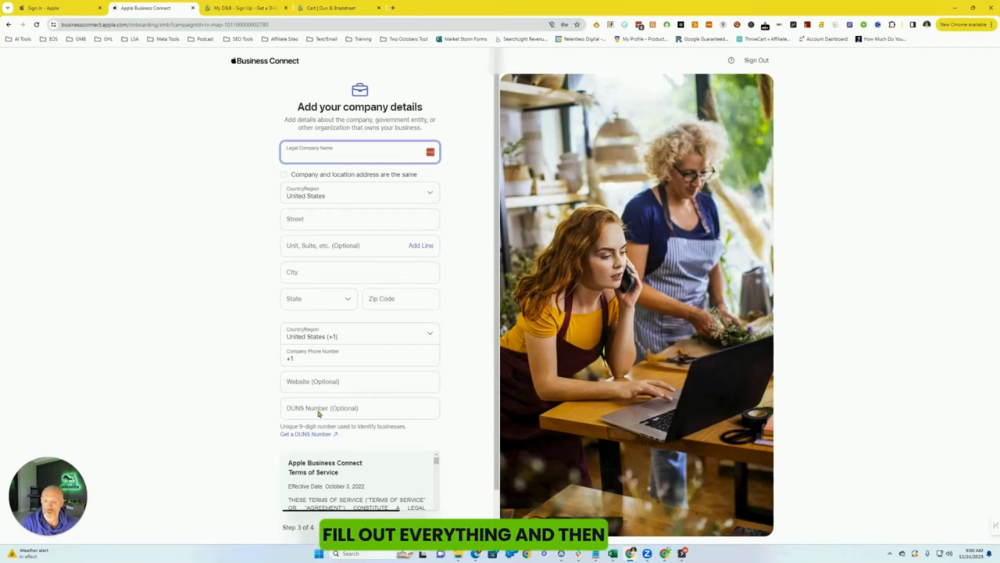
{"action": "left_click", "coordinate": [360, 407]}
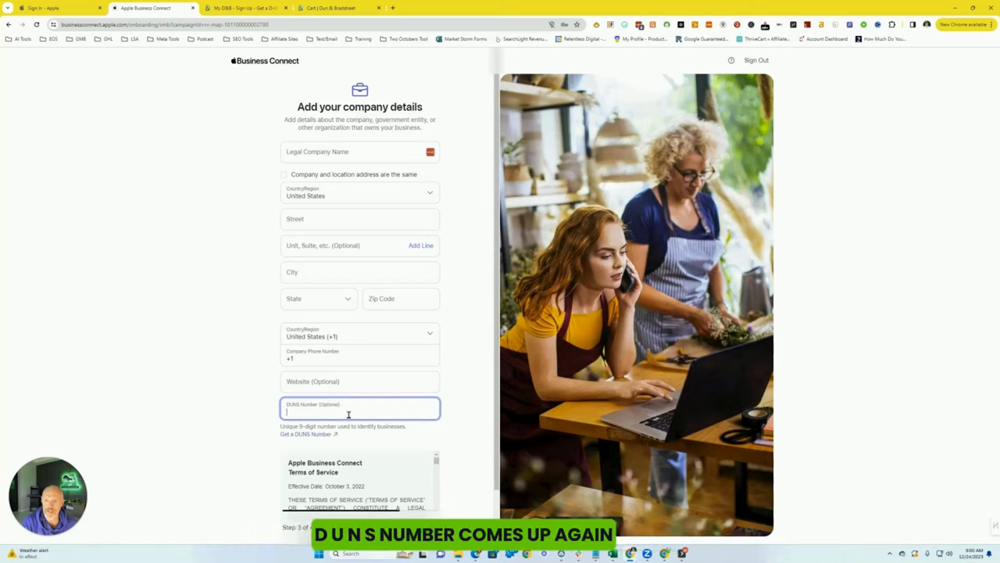
{"action": "mouse_move", "coordinate": [205, 256]}
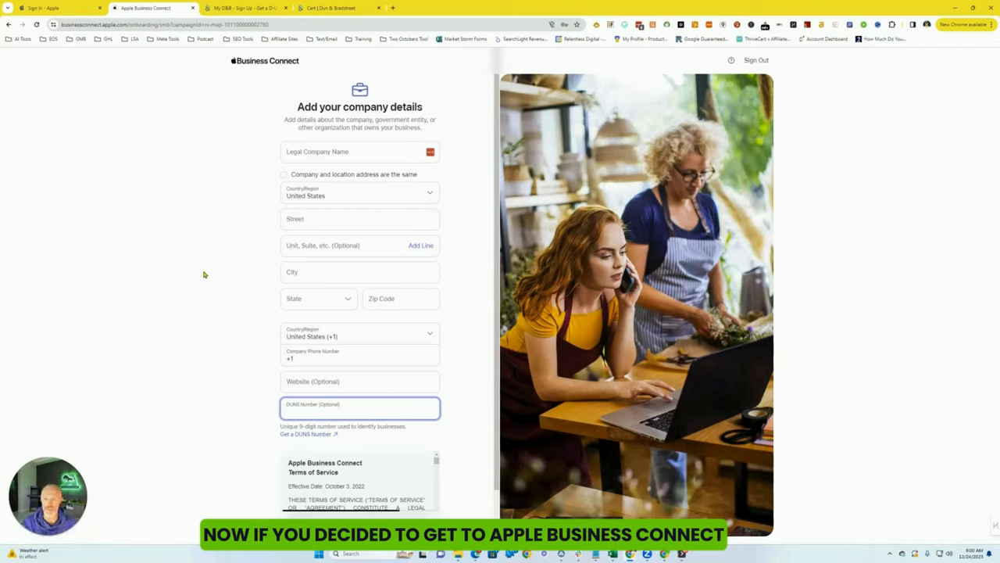
{"action": "mouse_move", "coordinate": [225, 304]}
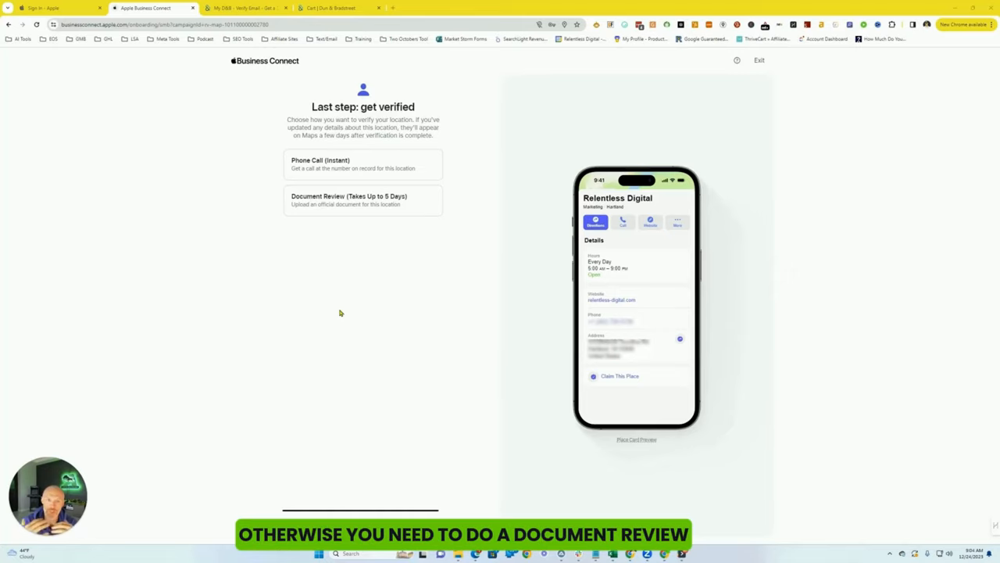
{"action": "mouse_move", "coordinate": [326, 318]}
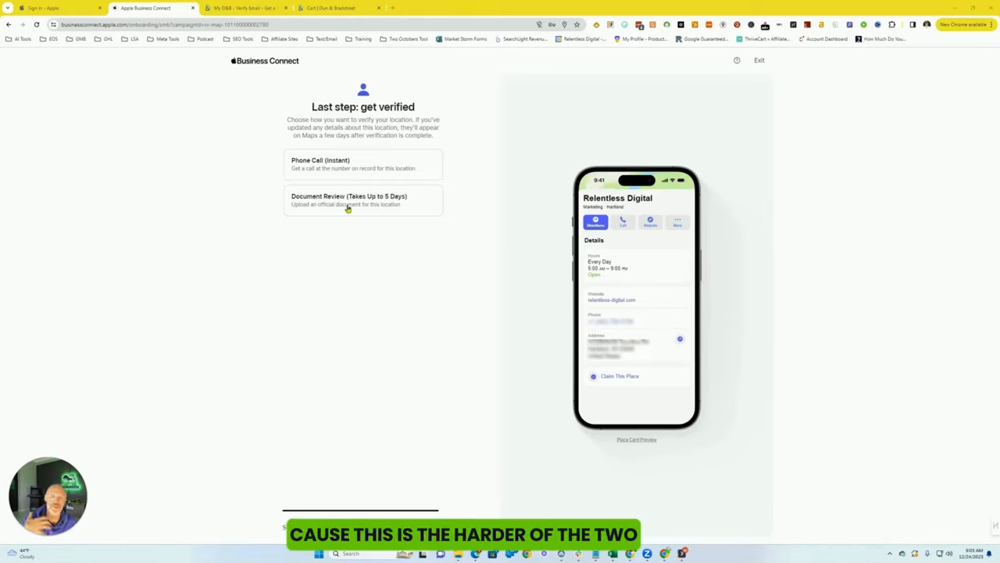
Expand the Document Review option to see what it requires for verification.
{"action": "left_click", "coordinate": [363, 200]}
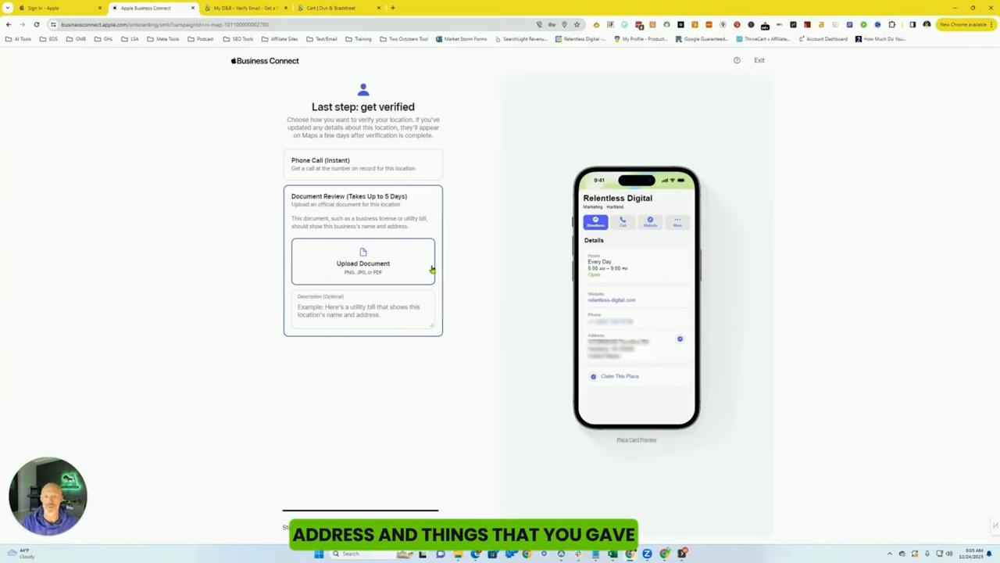
{"action": "mouse_move", "coordinate": [384, 263]}
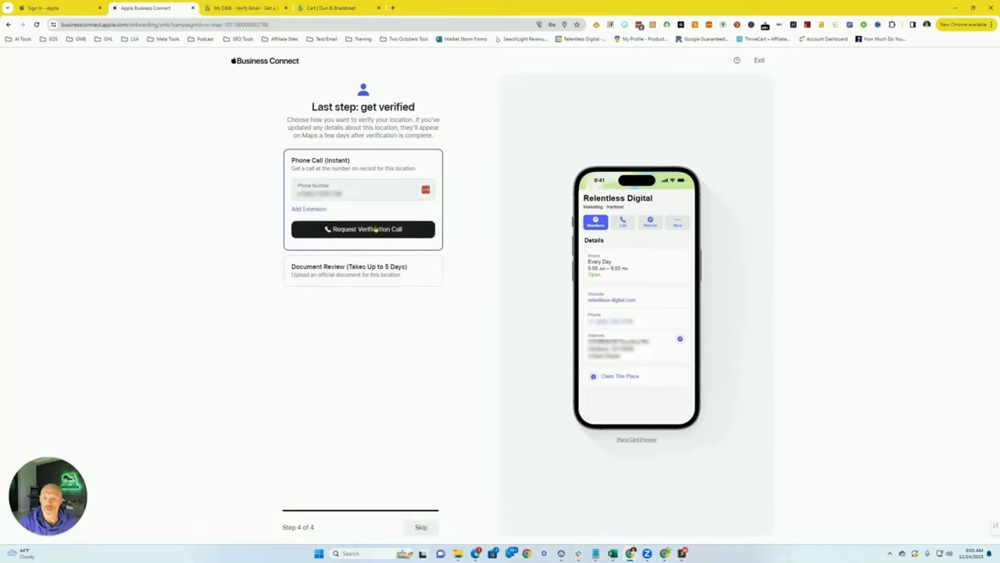
{"action": "left_click", "coordinate": [363, 229]}
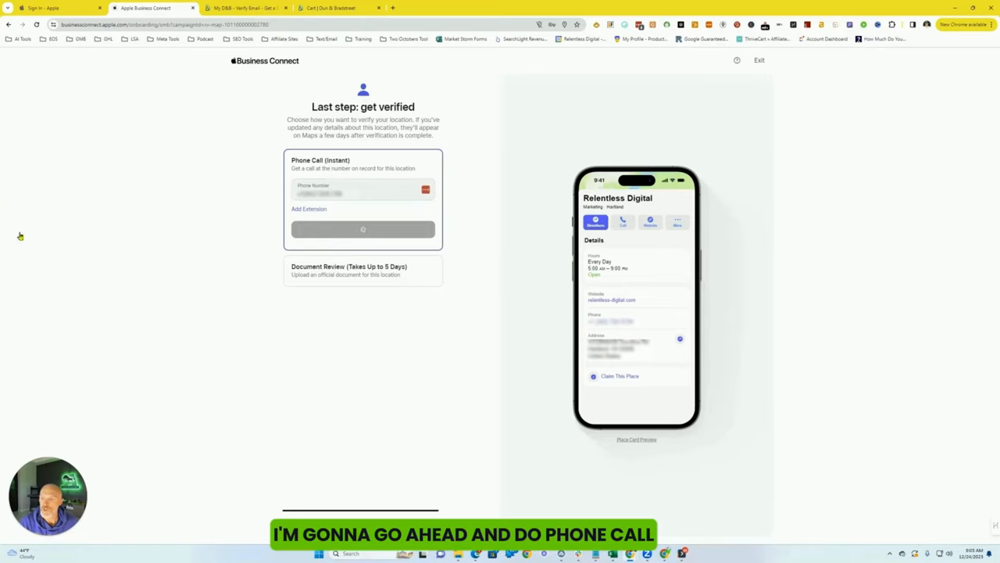
{"action": "left_click", "coordinate": [363, 229]}
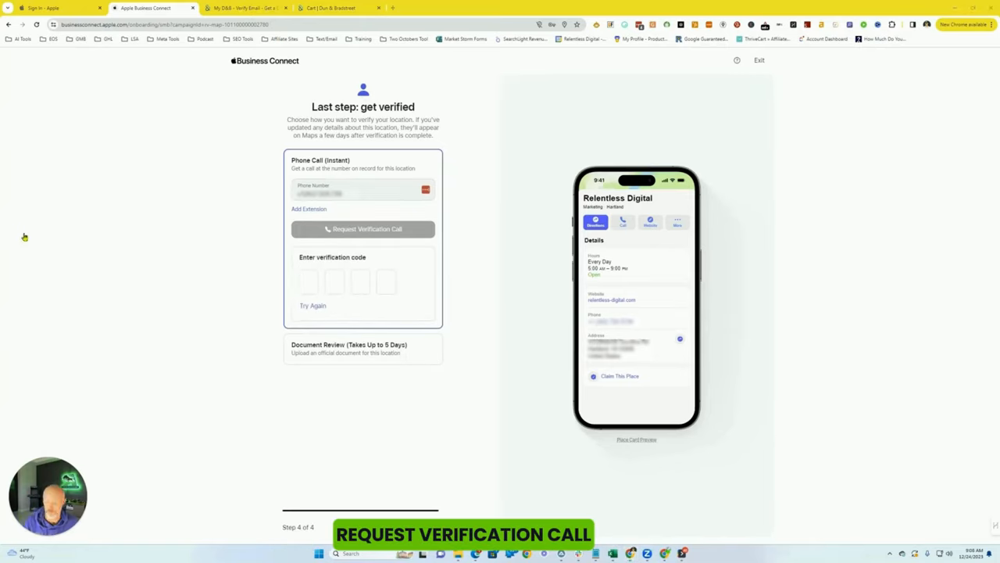
{"action": "mouse_move", "coordinate": [94, 252]}
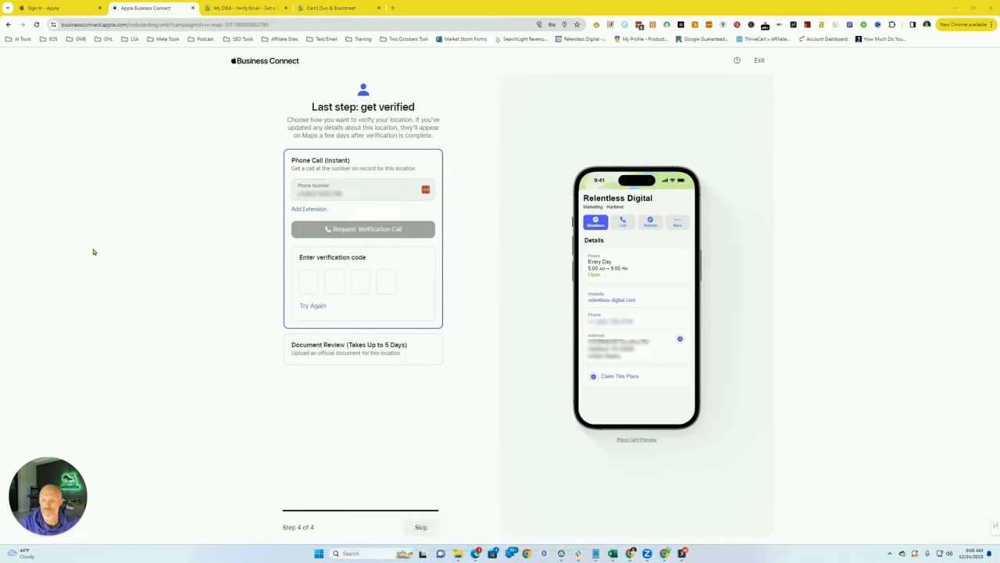
{"action": "left_click", "coordinate": [309, 281]}
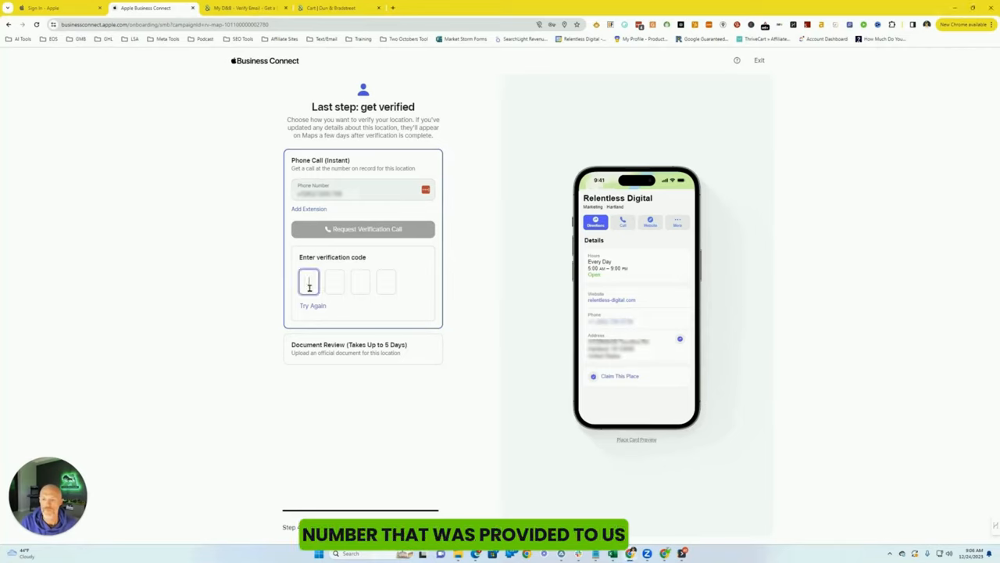
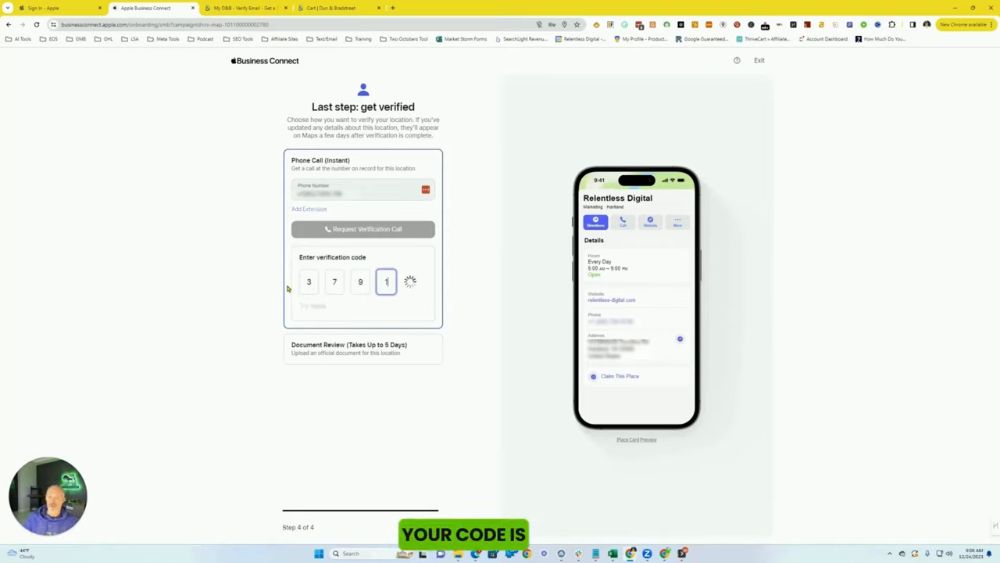
{"action": "mouse_move", "coordinate": [197, 273]}
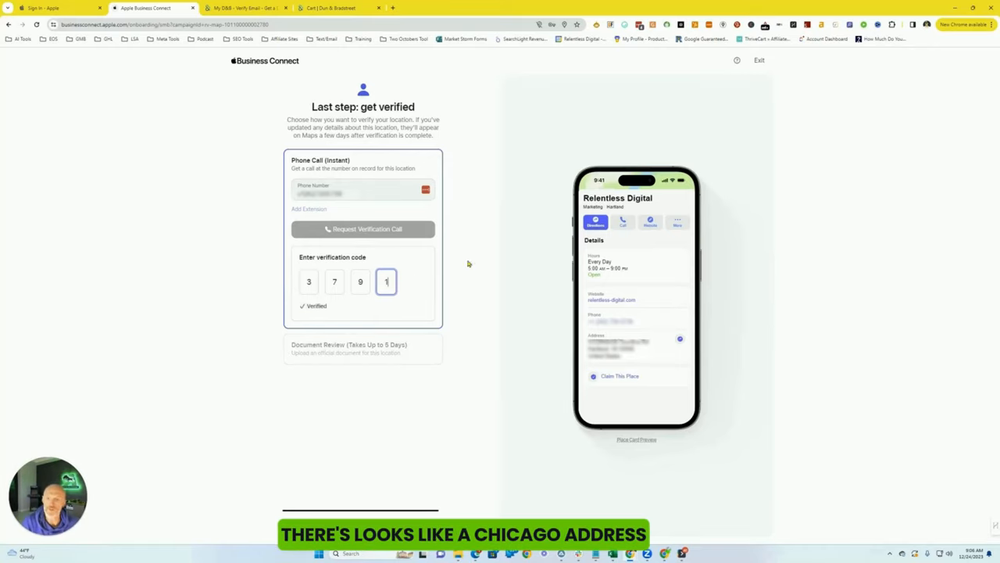
{"action": "mouse_move", "coordinate": [436, 300]}
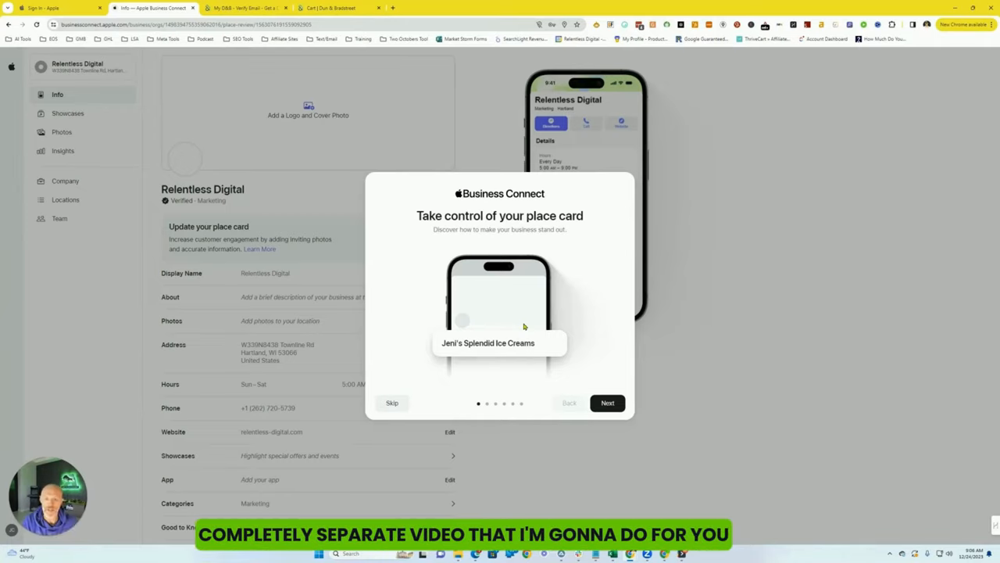
{"action": "mouse_move", "coordinate": [89, 229]}
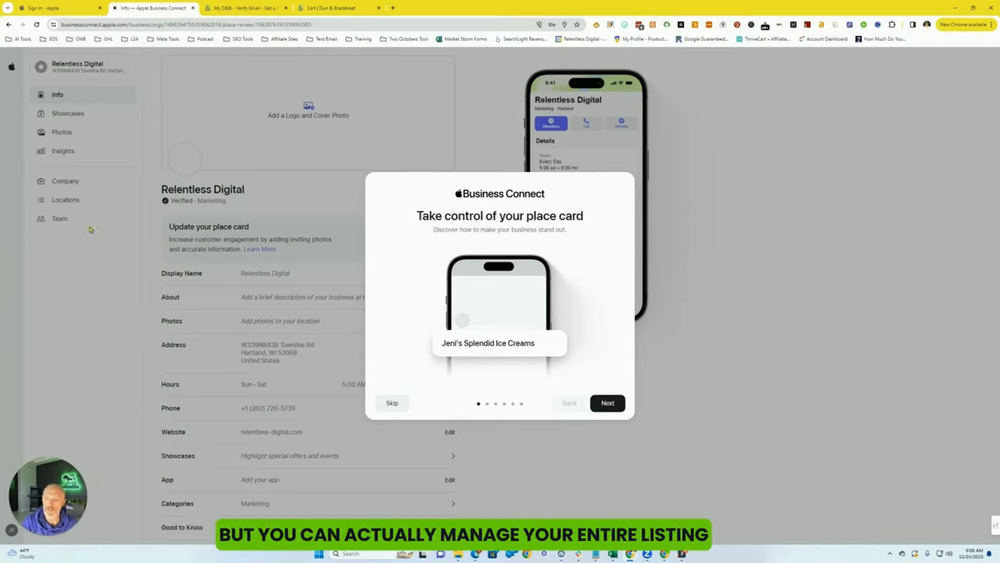